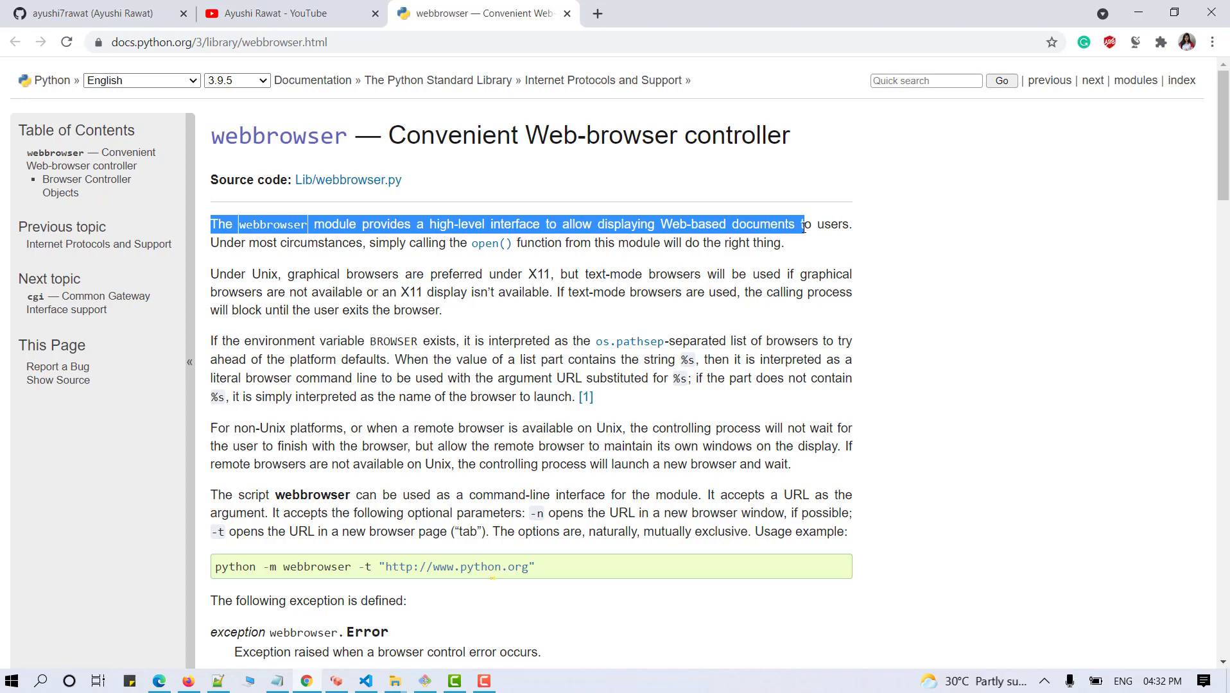
# - Clear the page highlight and scroll the GitHub profile down to the pinned repositories
pyautogui.click(823, 257)
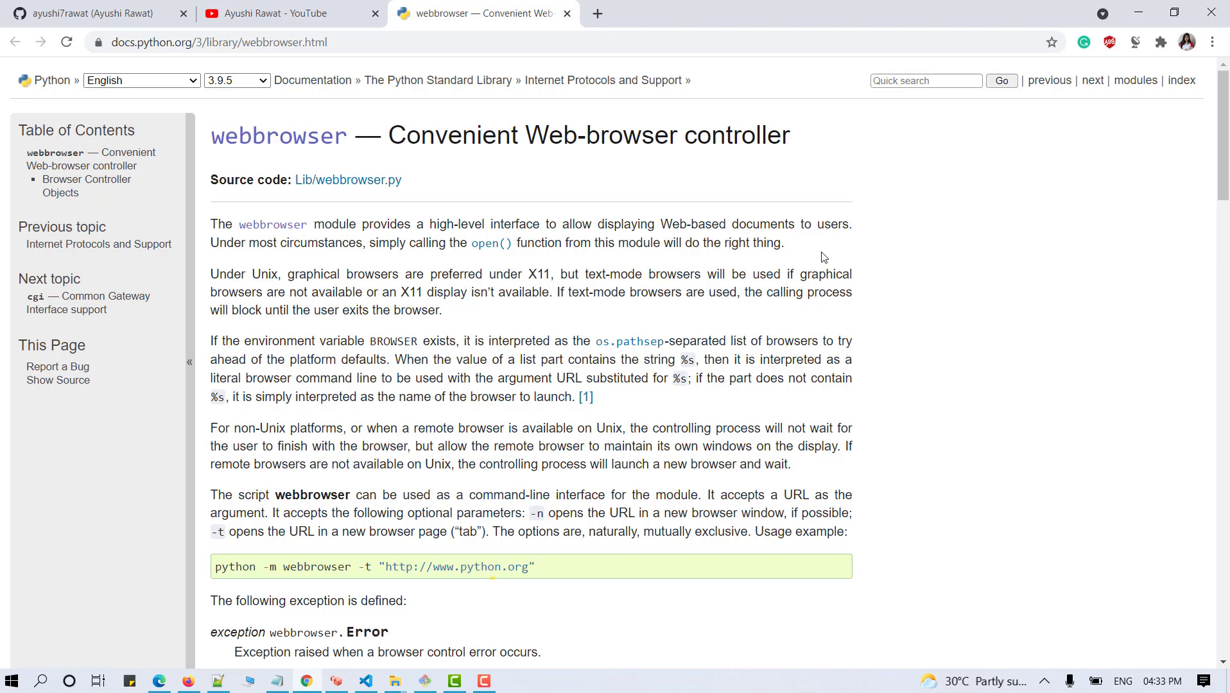
pyautogui.moveTo(418, 35)
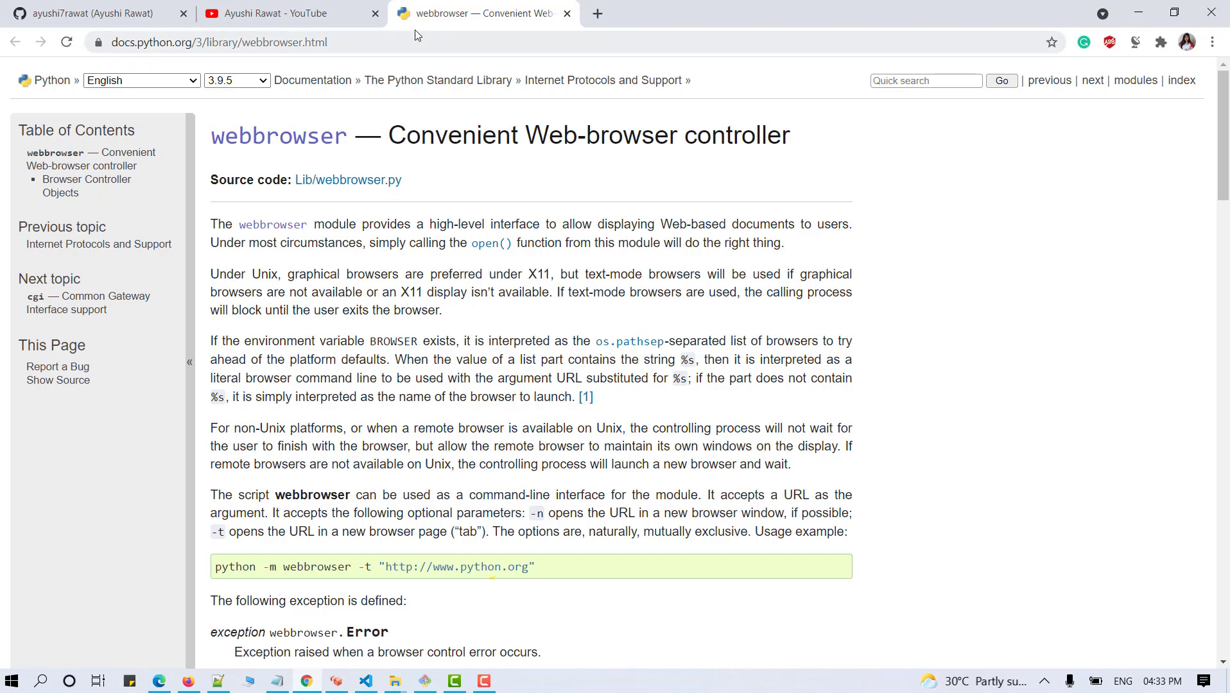
pyautogui.moveTo(413, 244)
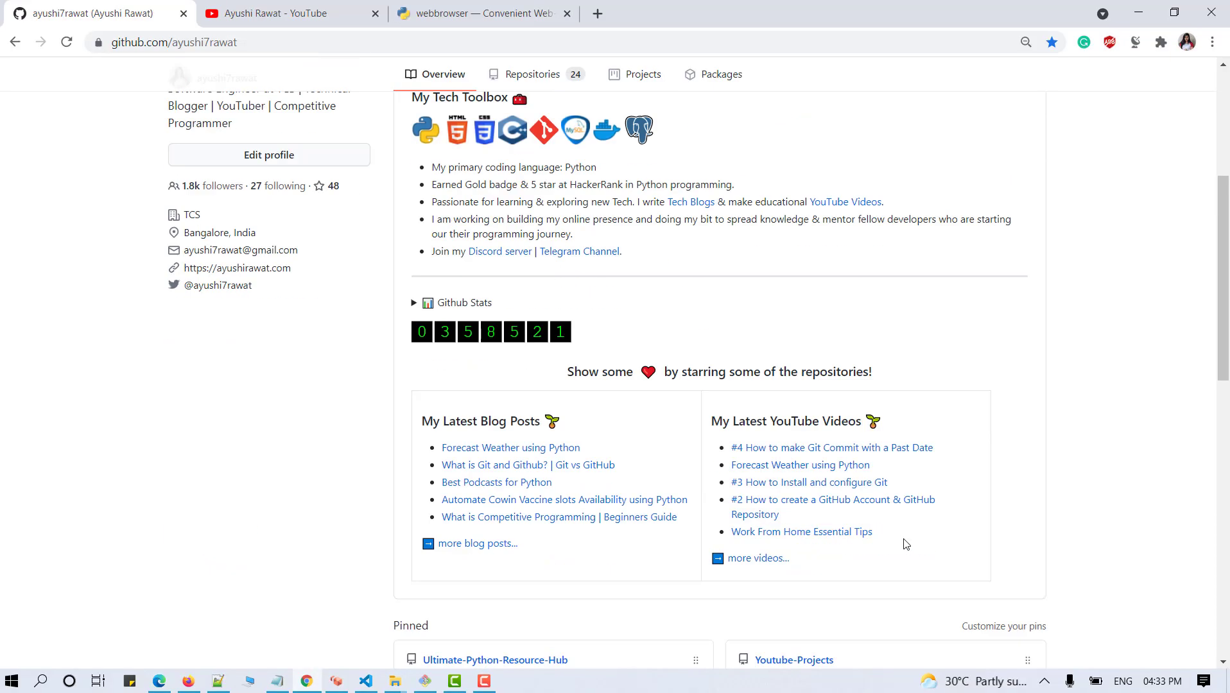
pyautogui.scroll(-3)
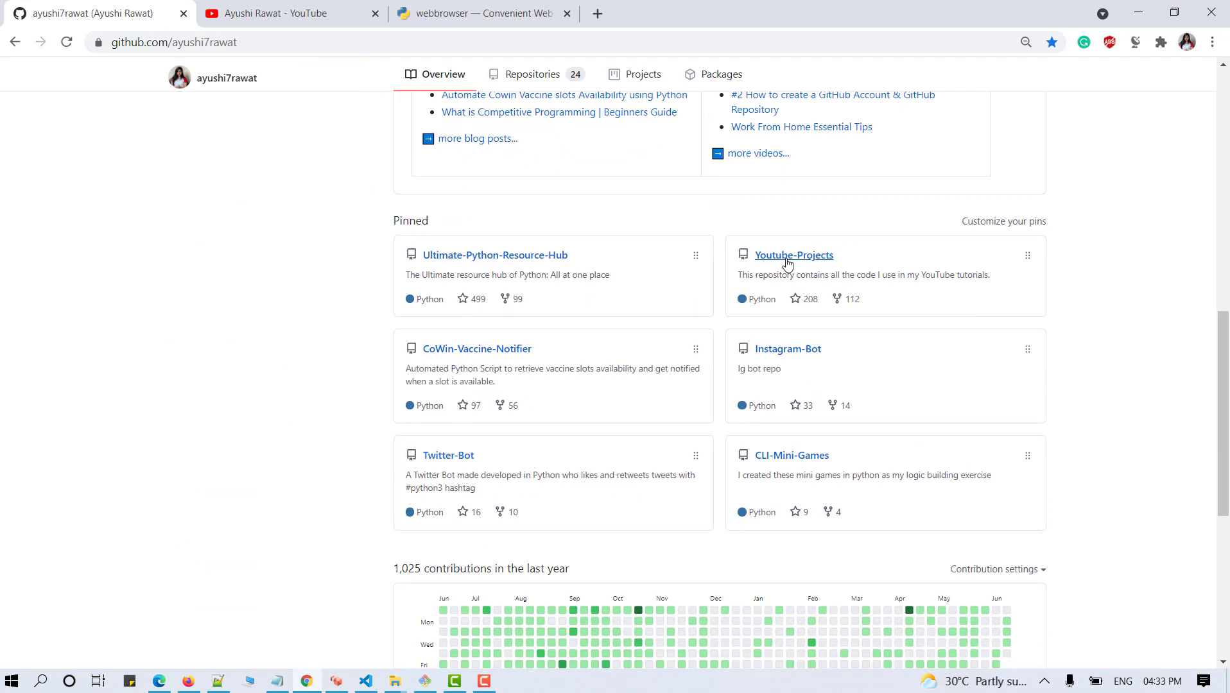
pyautogui.moveTo(821, 332)
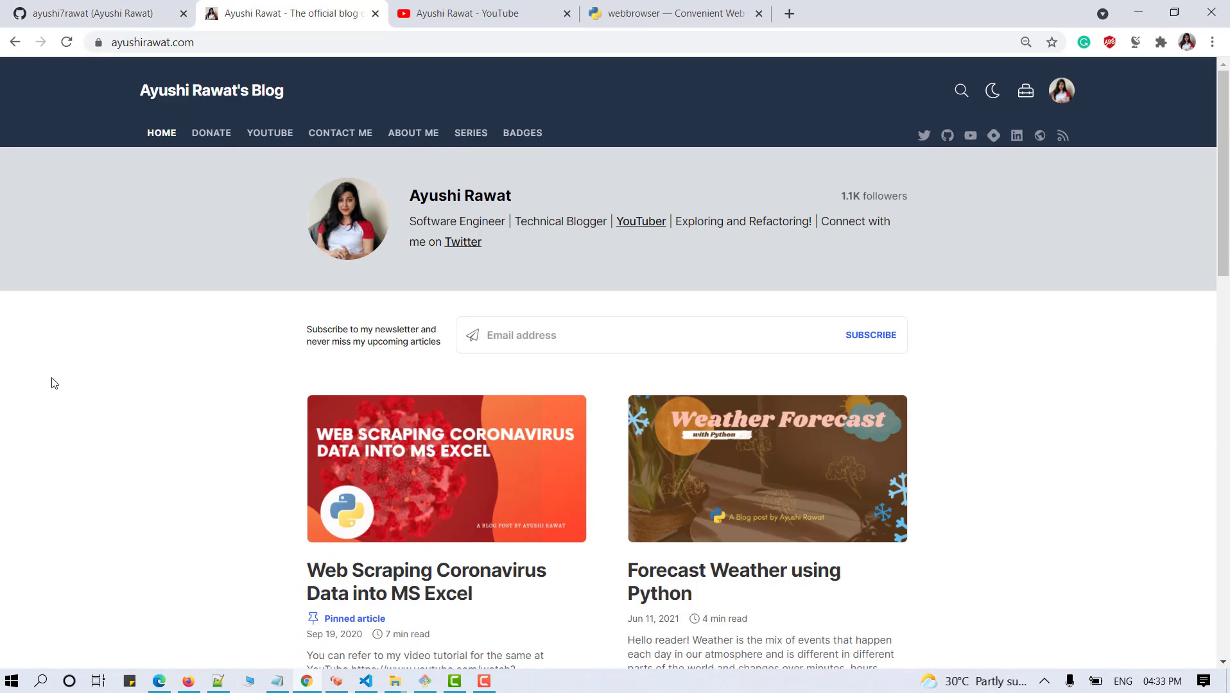
pyautogui.moveTo(21, 399)
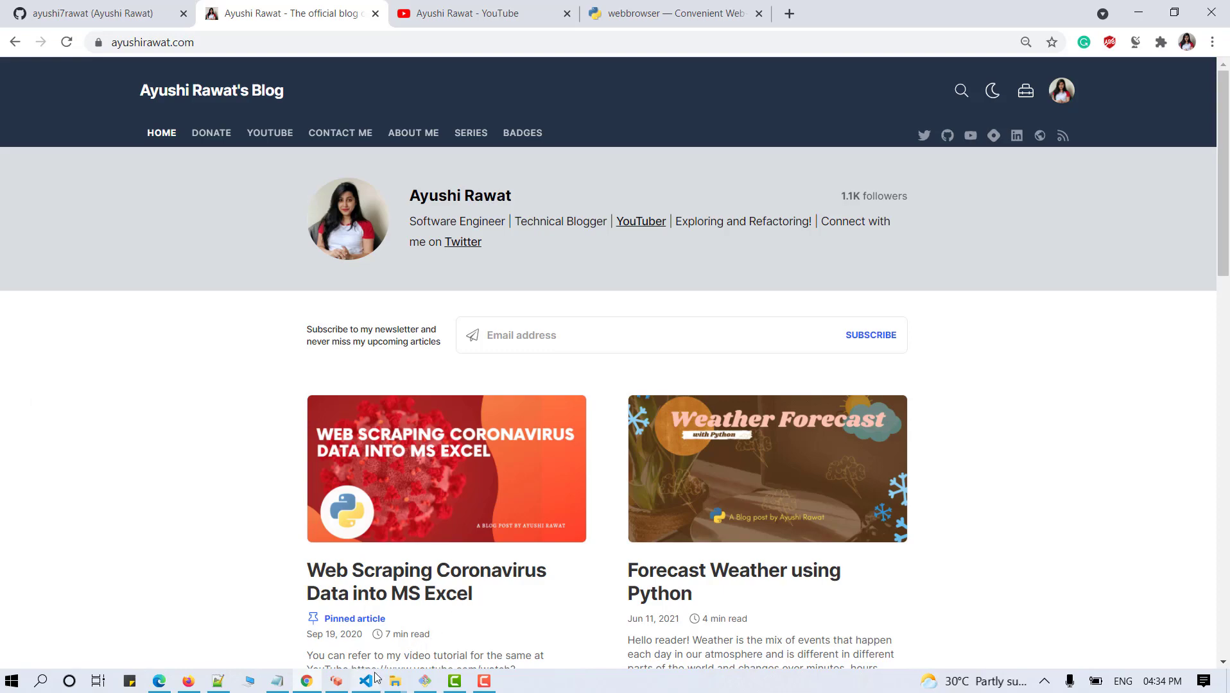
# - Create and open break_scheduler.py, starting the time import on line 1
pyautogui.click(365, 680)
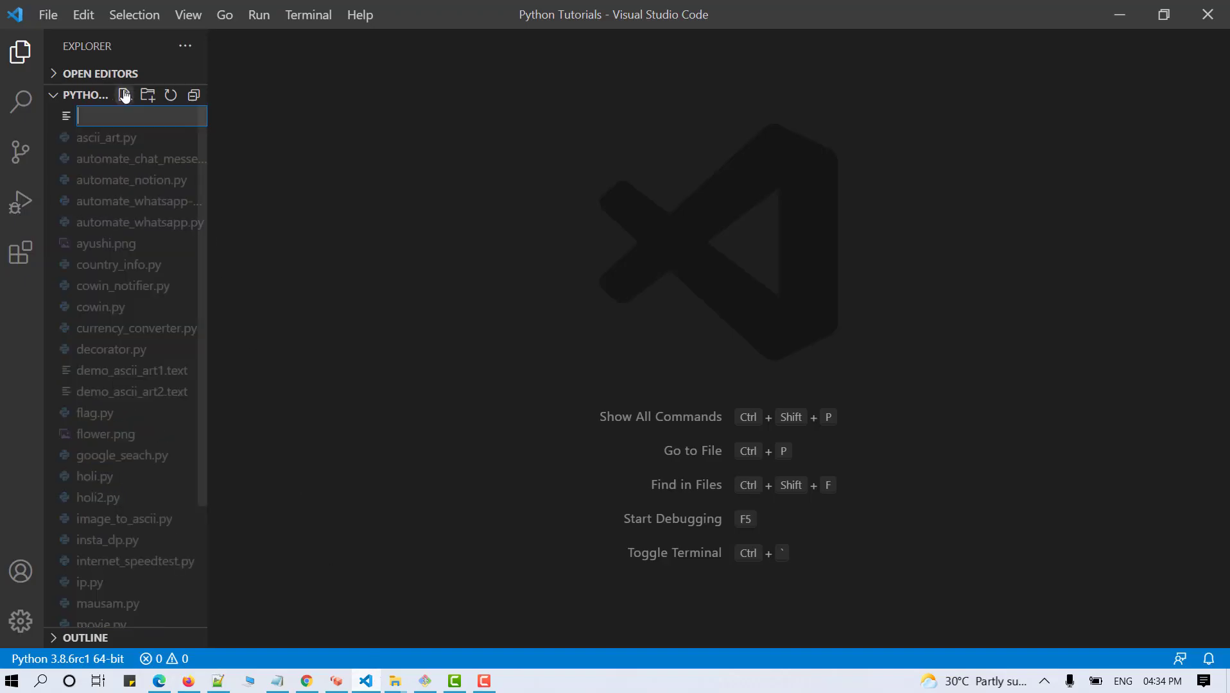
pyautogui.write('brea')
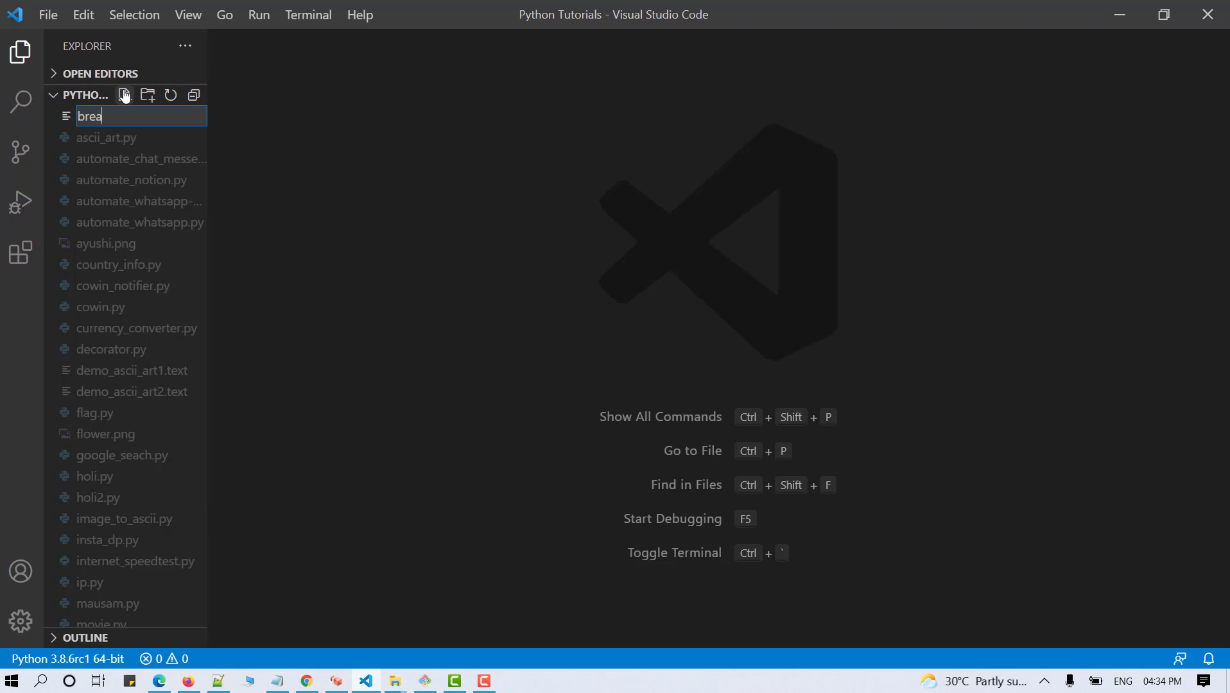
pyautogui.write('k_sch')
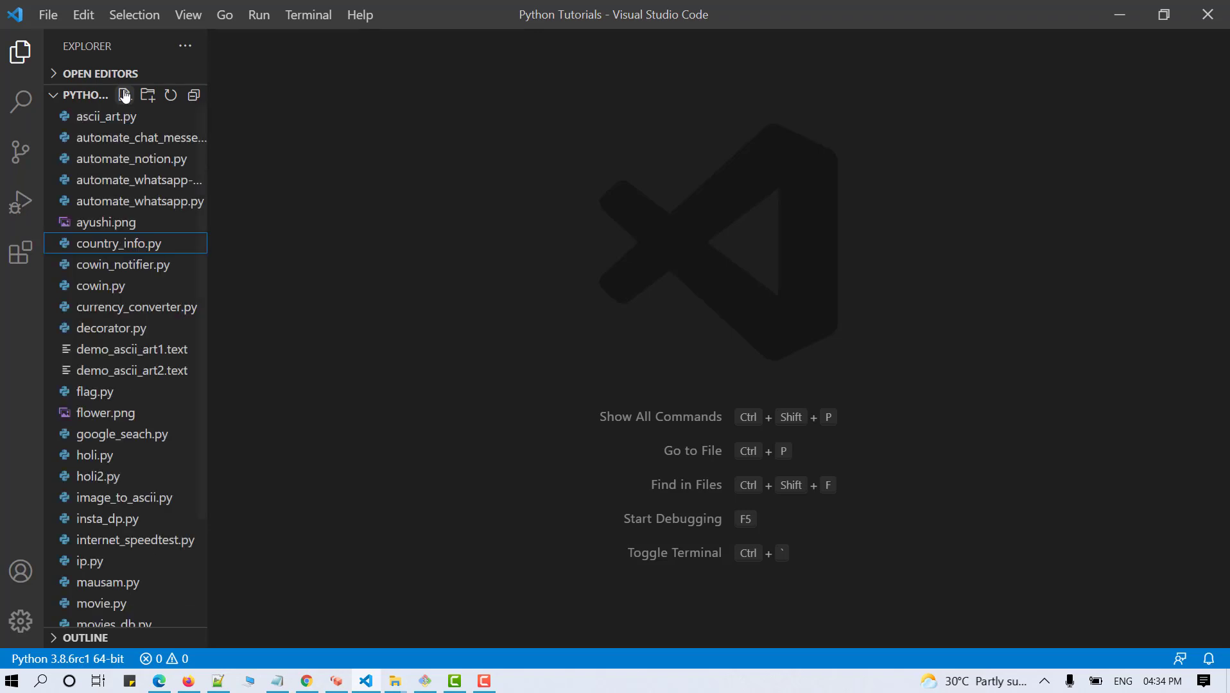
pyautogui.click(124, 95)
pyautogui.write('break_scheduler.py')
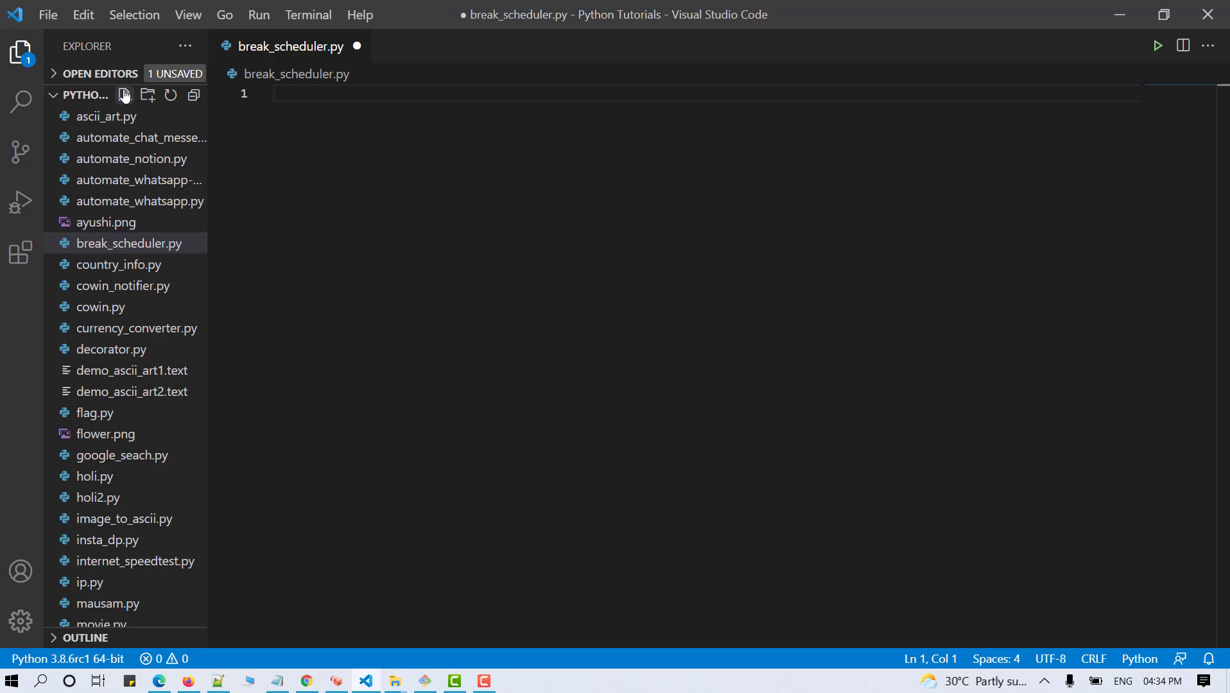
pyautogui.write('import time')
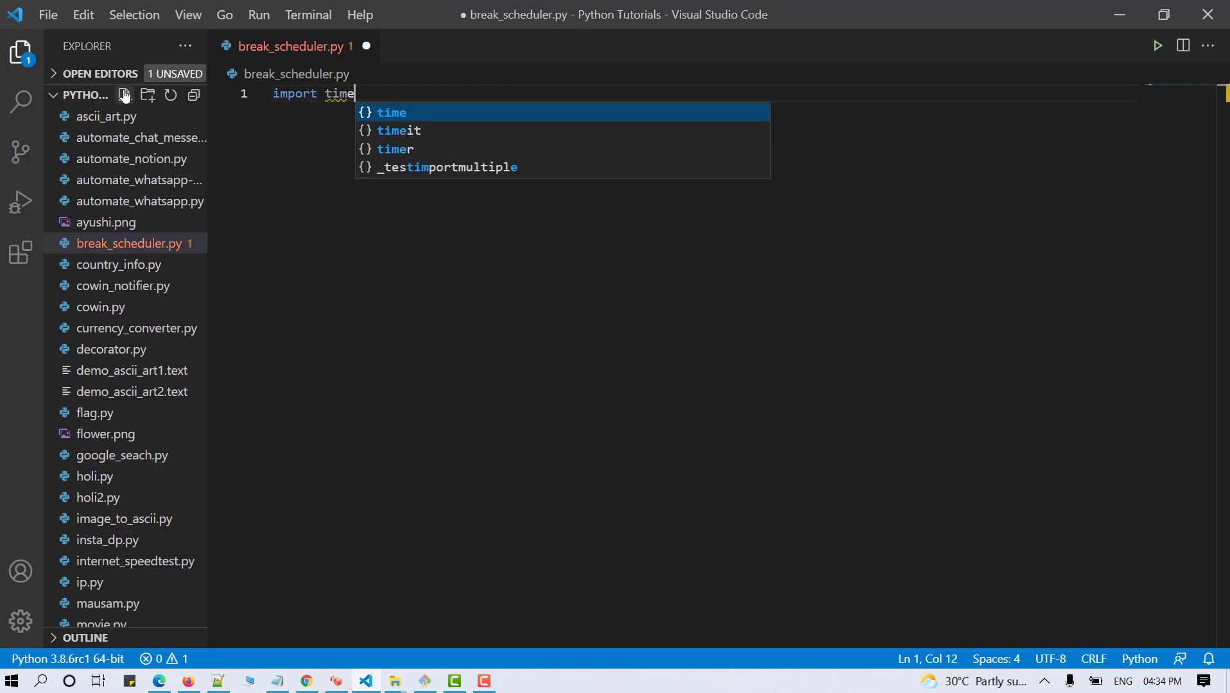
# - Import time, webbrowser and choice from random, then print 'Initiating the Break Scheduler'
pyautogui.write('import webbrowse')
pyautogui.write('from')
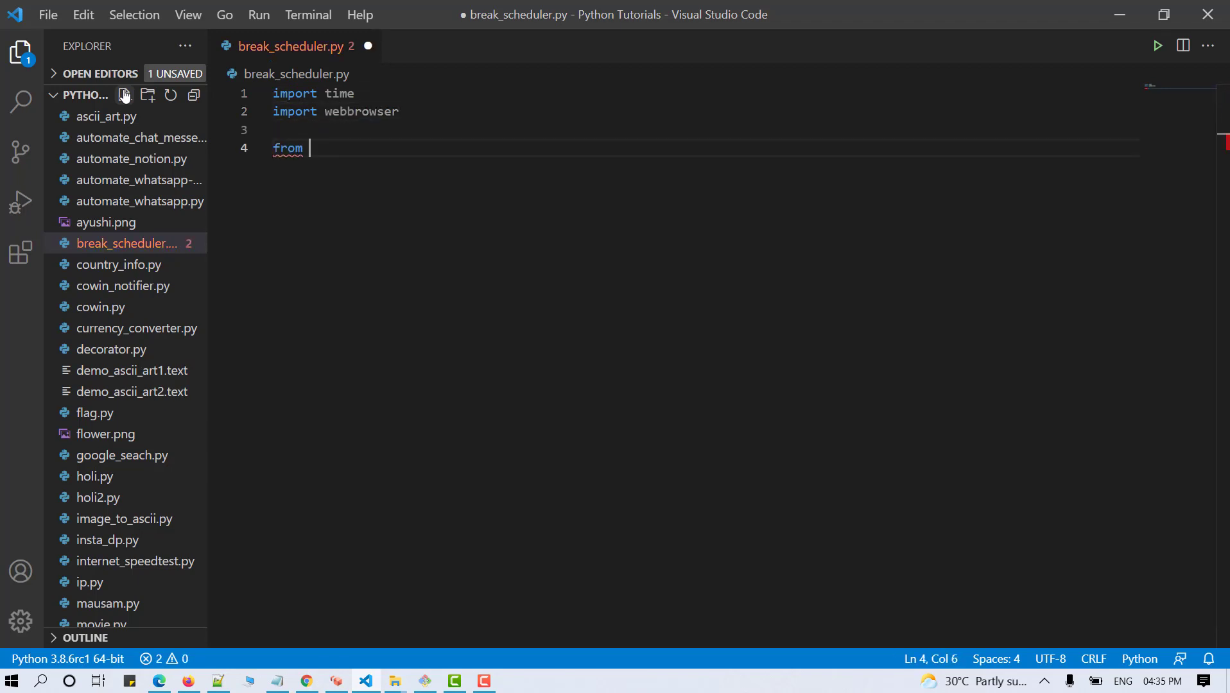
pyautogui.write('random import choice')
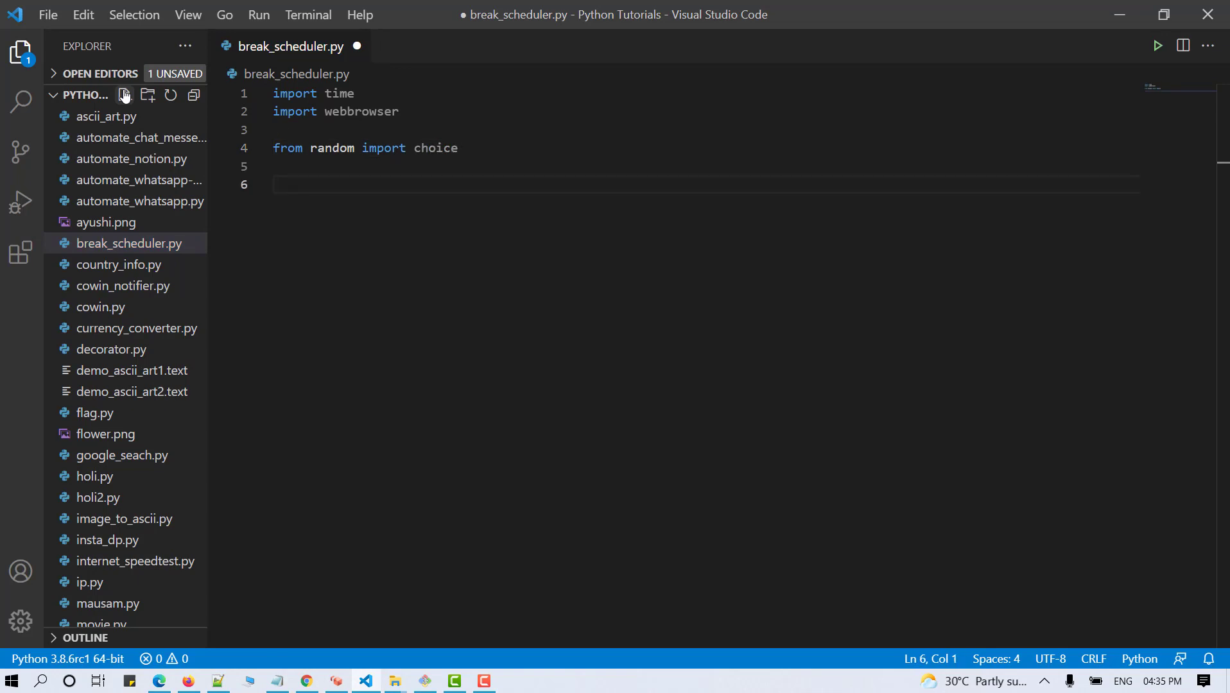
pyautogui.write('pr')
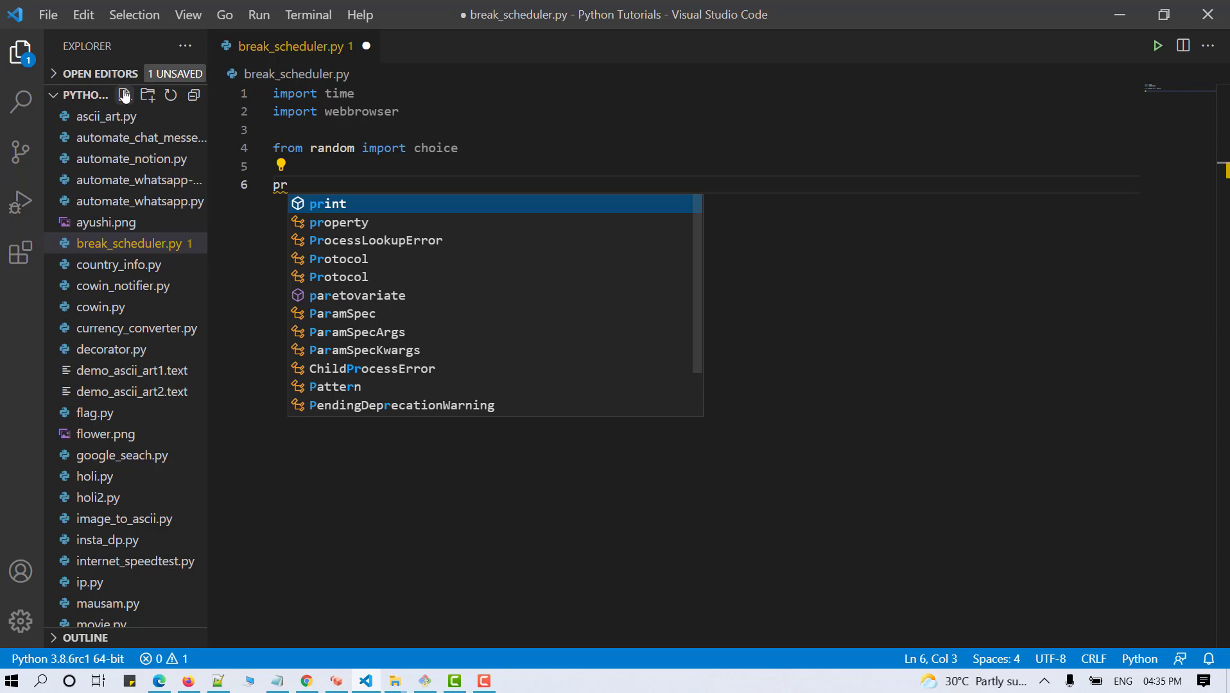
pyautogui.press('Tab')
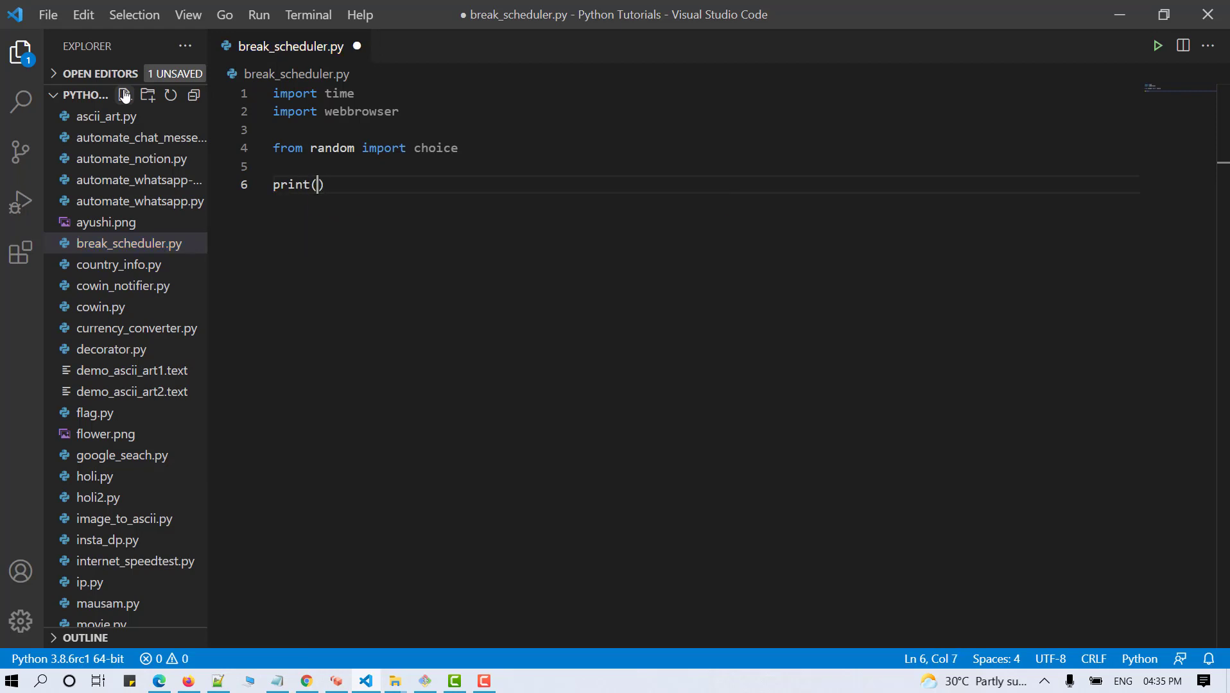
pyautogui.write("'Initi'")
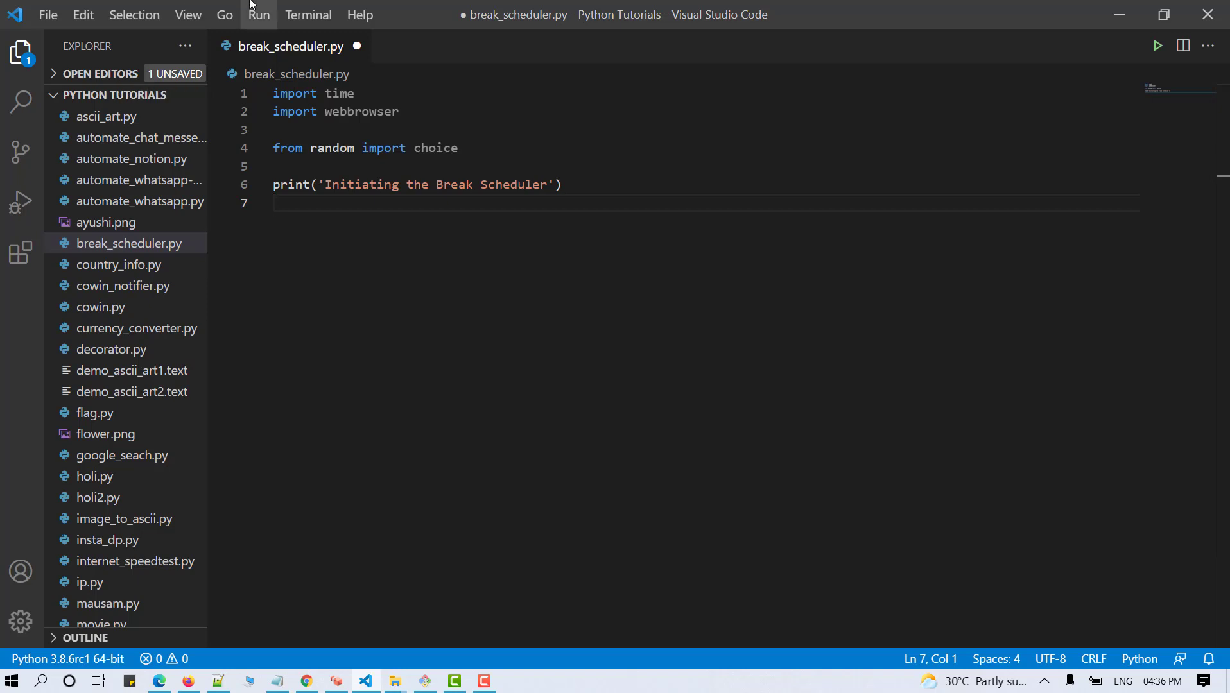
# - Add breaks = input() asking for the number of times to take breaks
pyautogui.write('br')
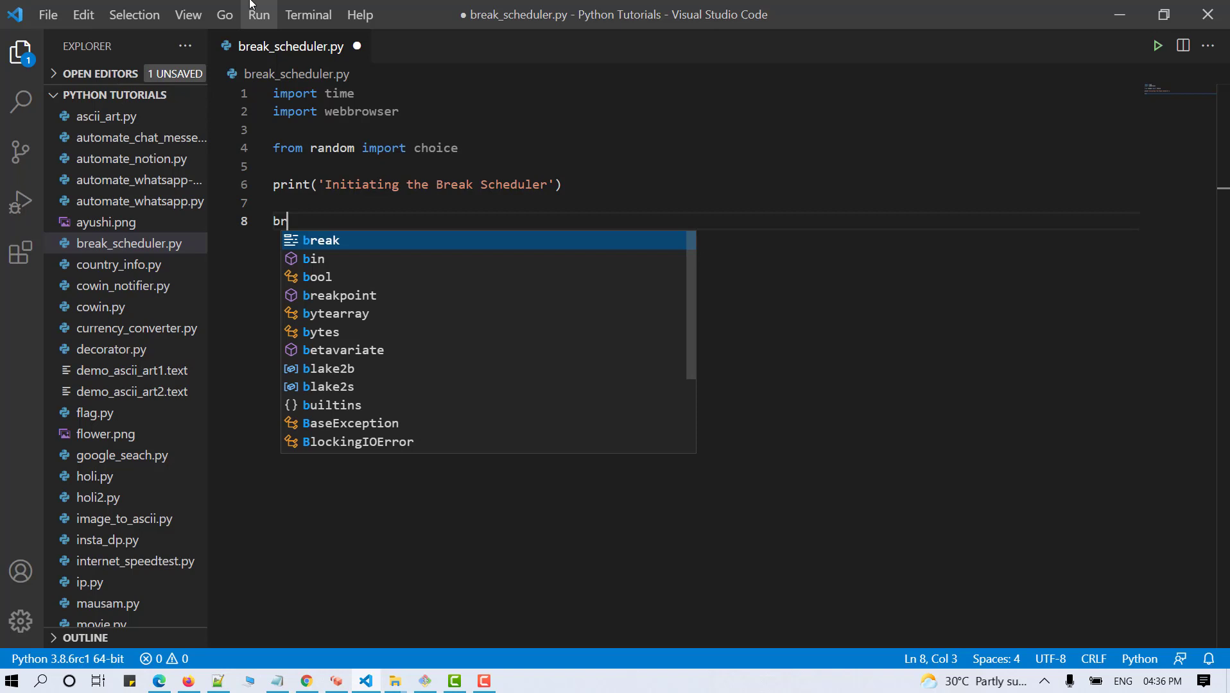
pyautogui.write('eaks')
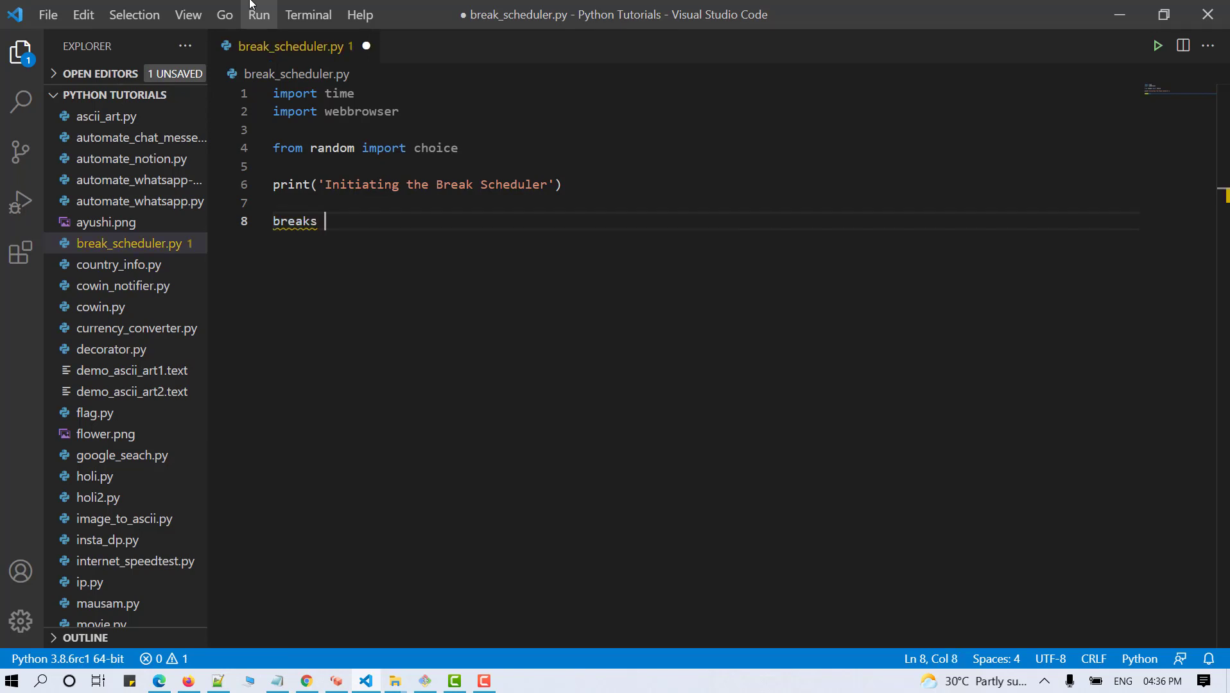
pyautogui.write("= input('inpu")
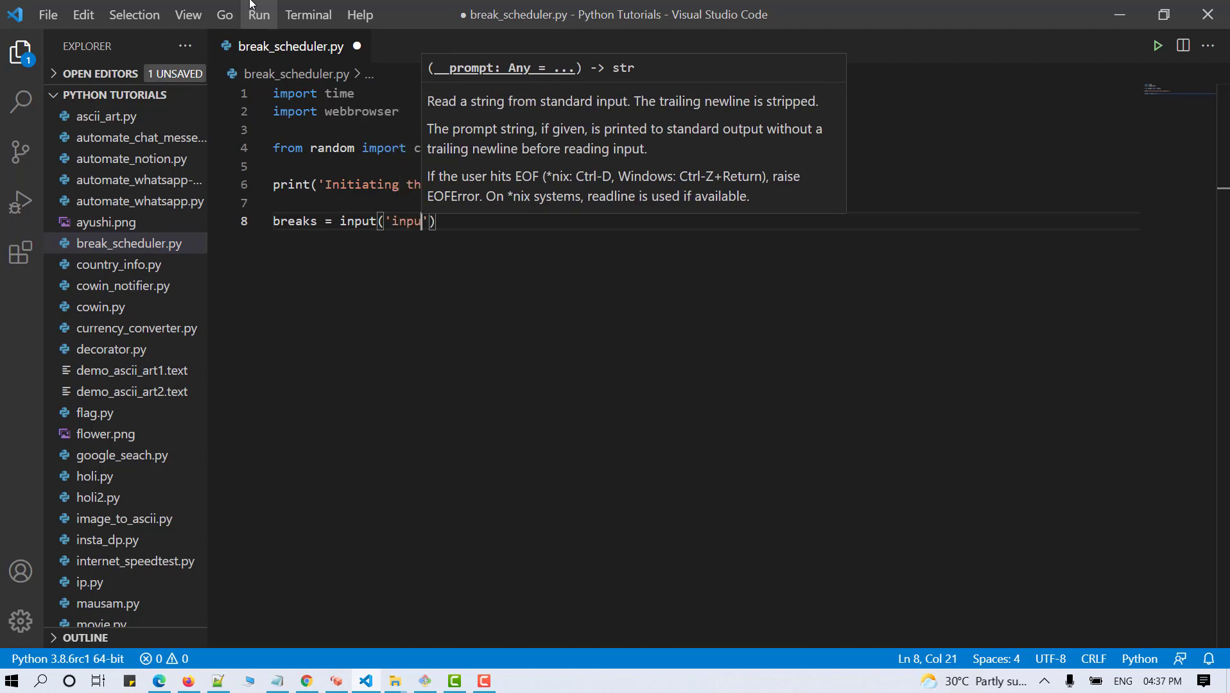
pyautogui.write('thr numnb')
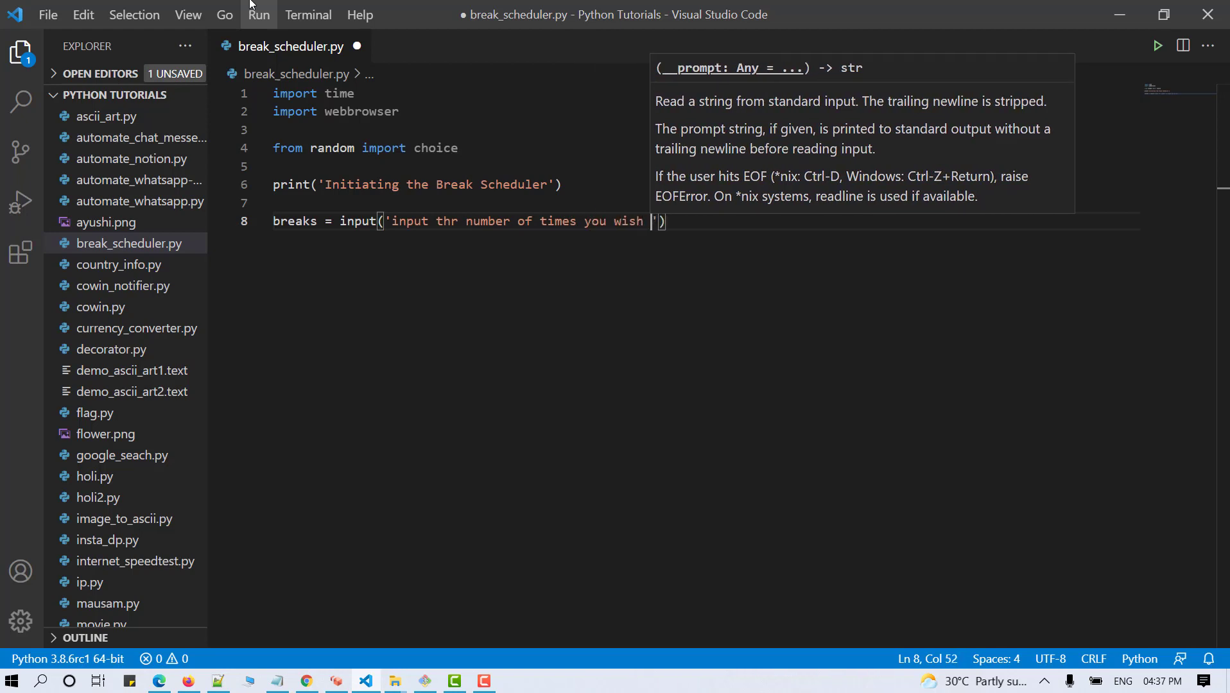
pyautogui.write('to take brea')
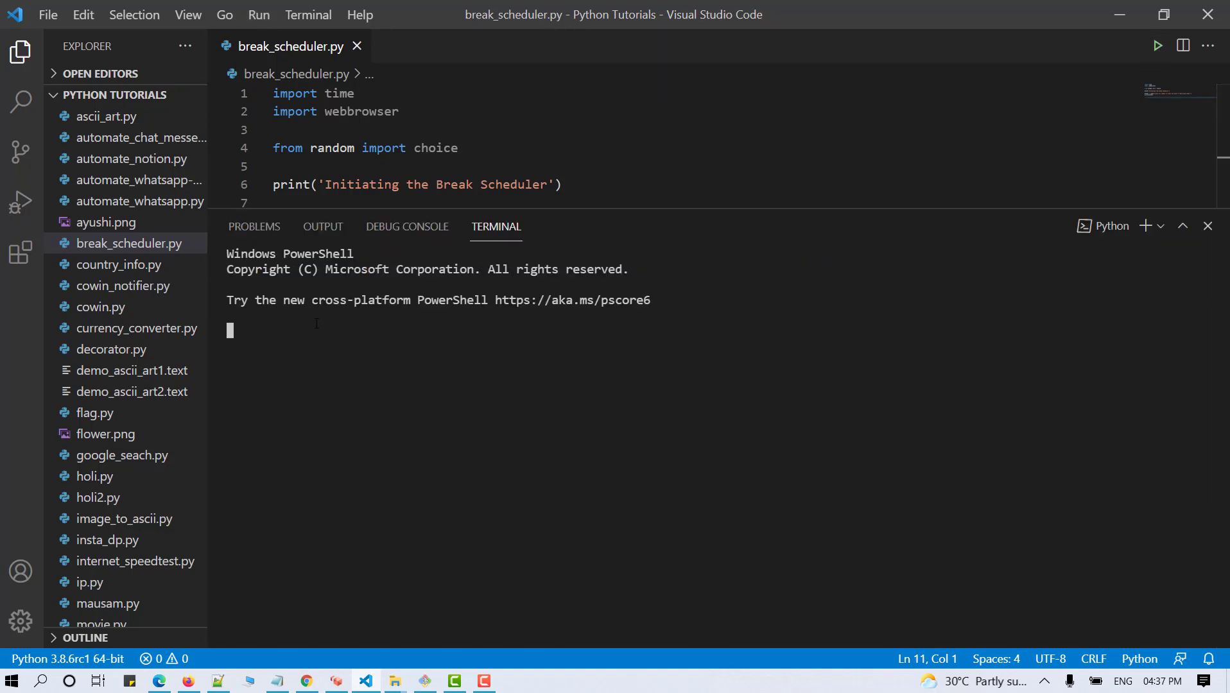
# - Close the terminal, correct the prompt to 'the number' and add print(breaks)
pyautogui.click(1157, 45)
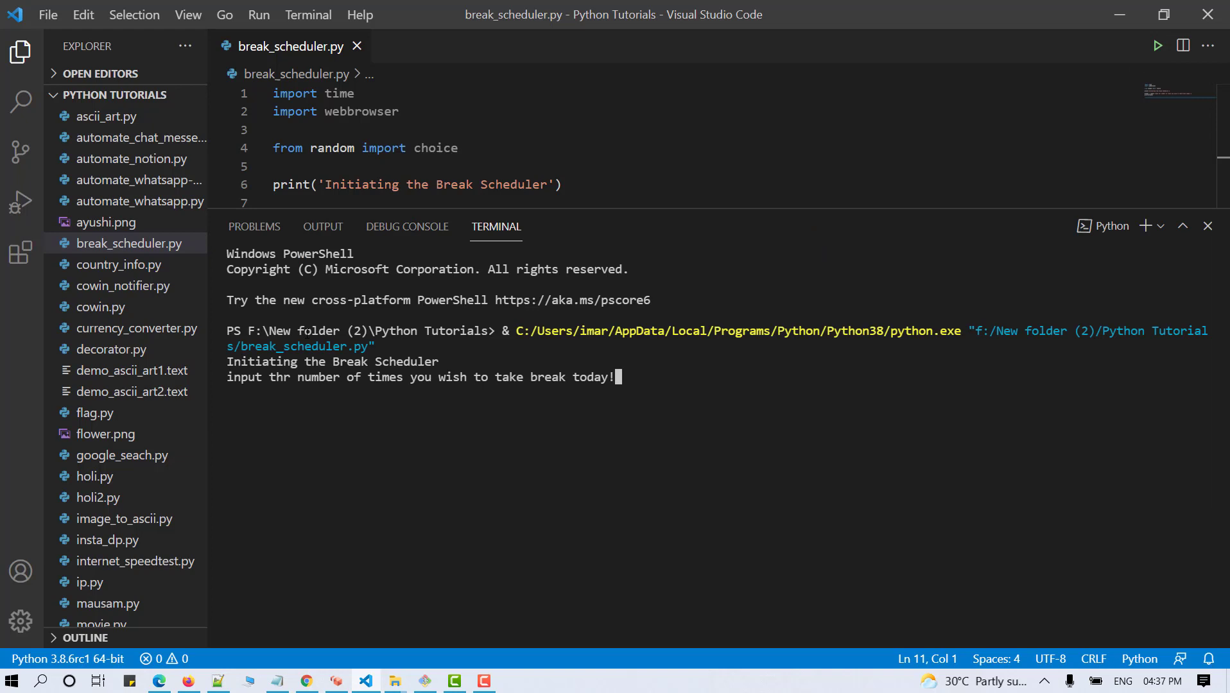
pyautogui.write('8')
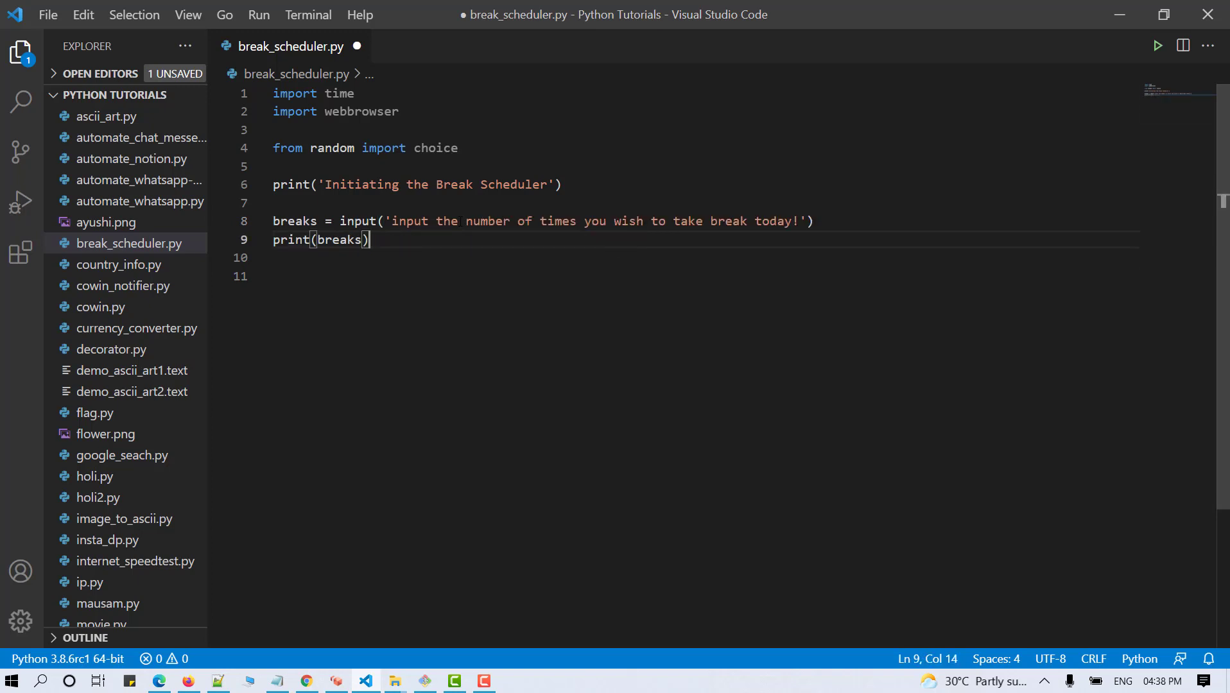
# - Comment out the input prompt and its print, setting breaks = 2
pyautogui.write('break')
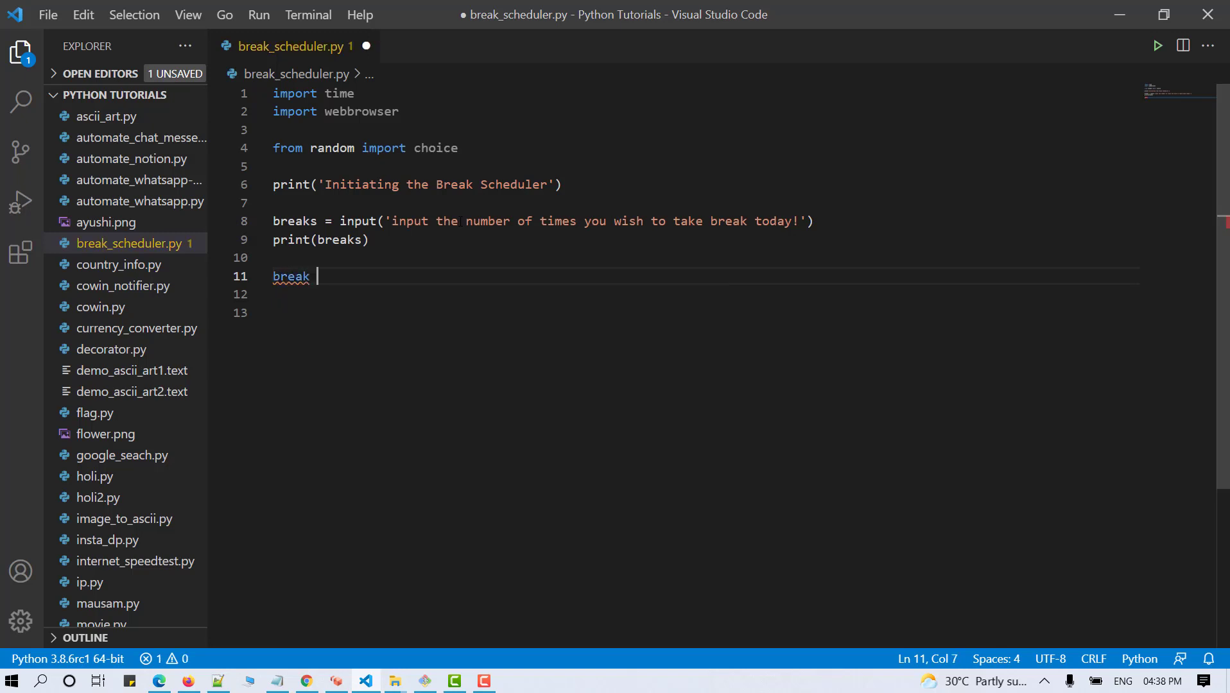
pyautogui.write('= 2')
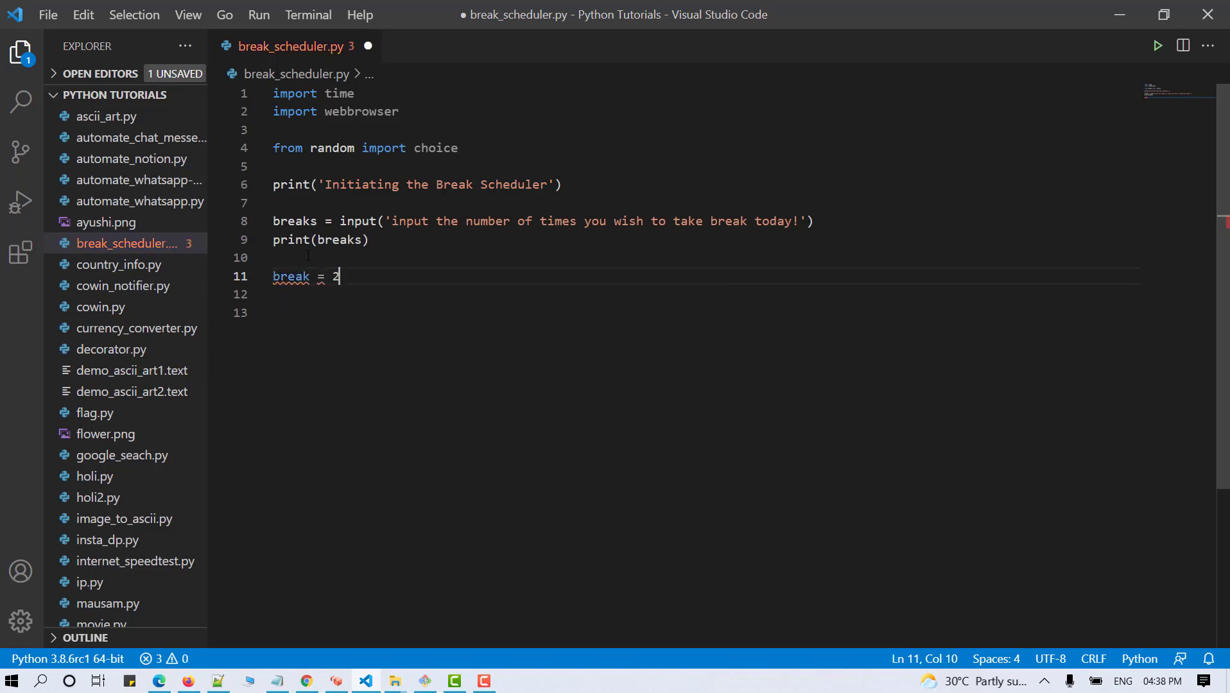
pyautogui.press('ctrl+/')
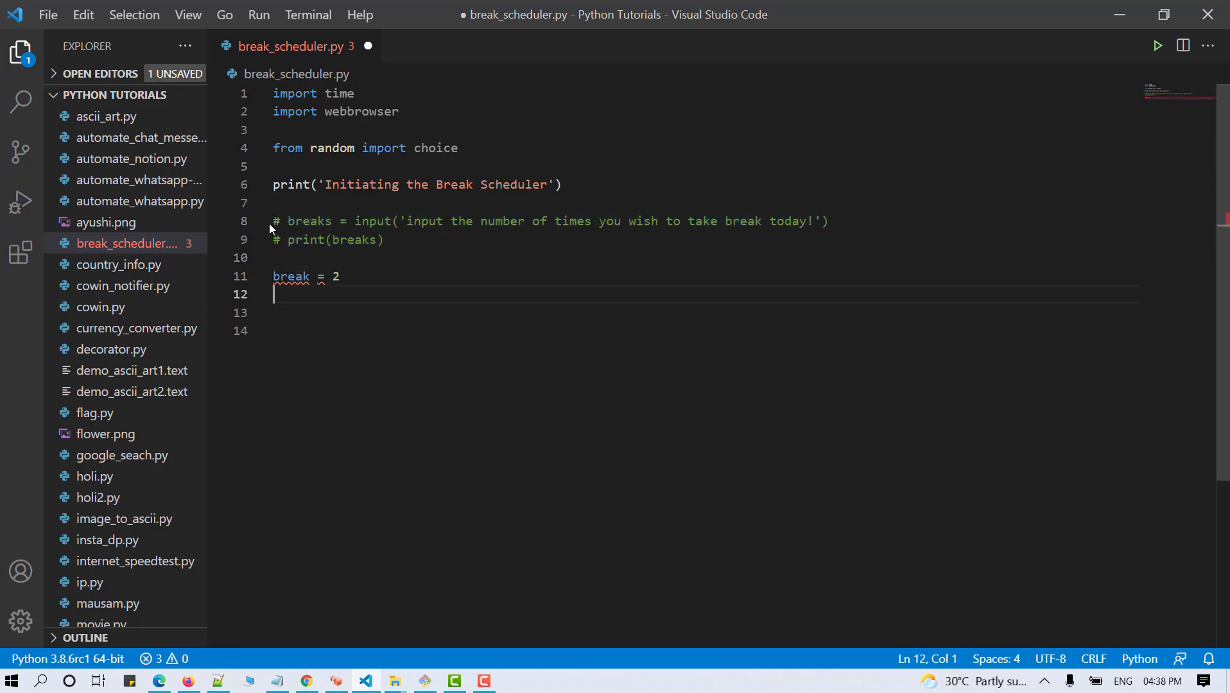
pyautogui.write('s')
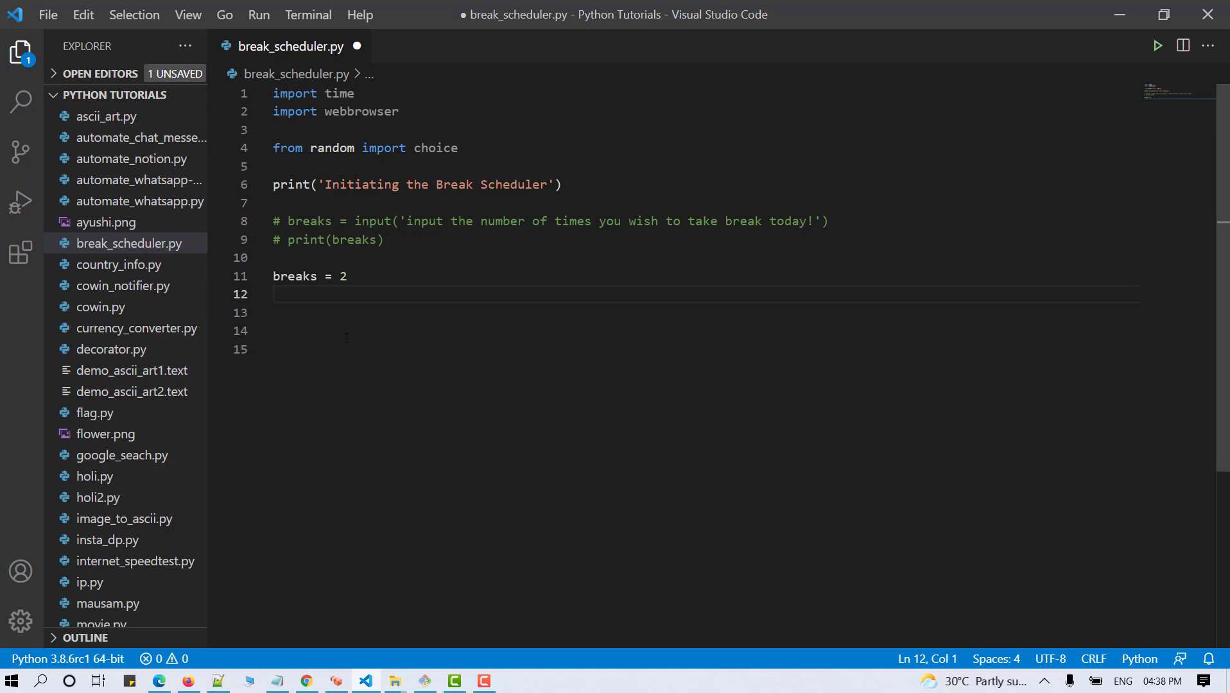
# - Set gap = 15 with a # 60*60 comment
pyautogui.write('gap')
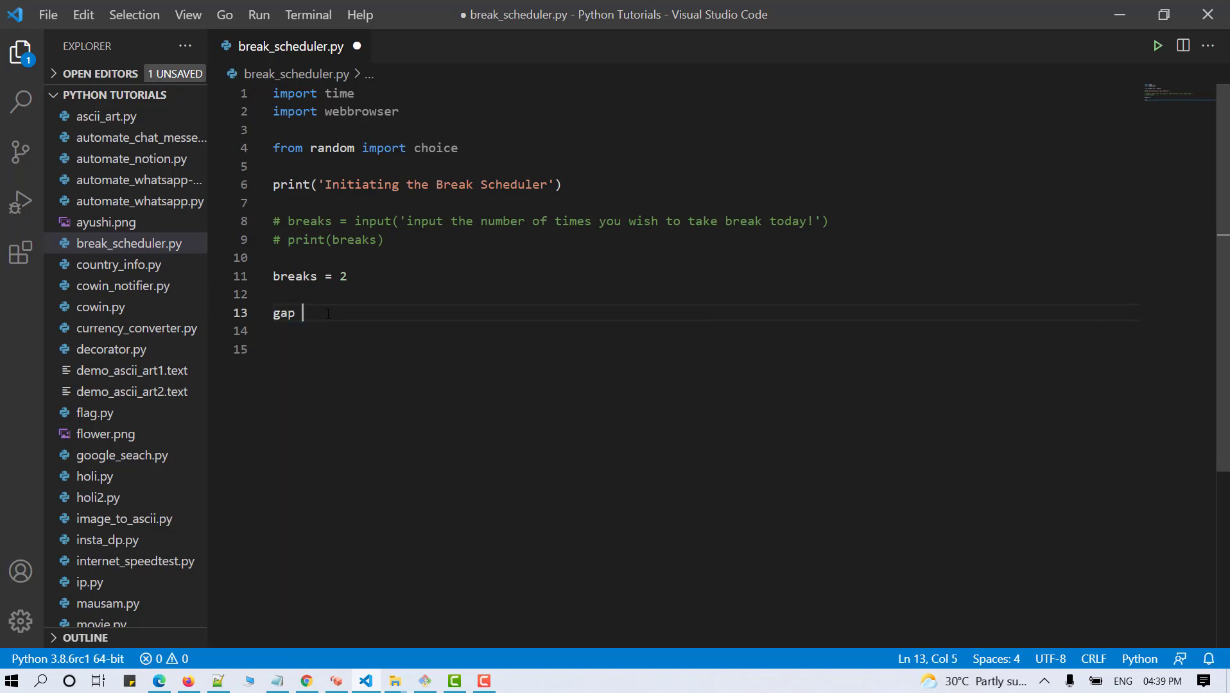
pyautogui.write('= 60')
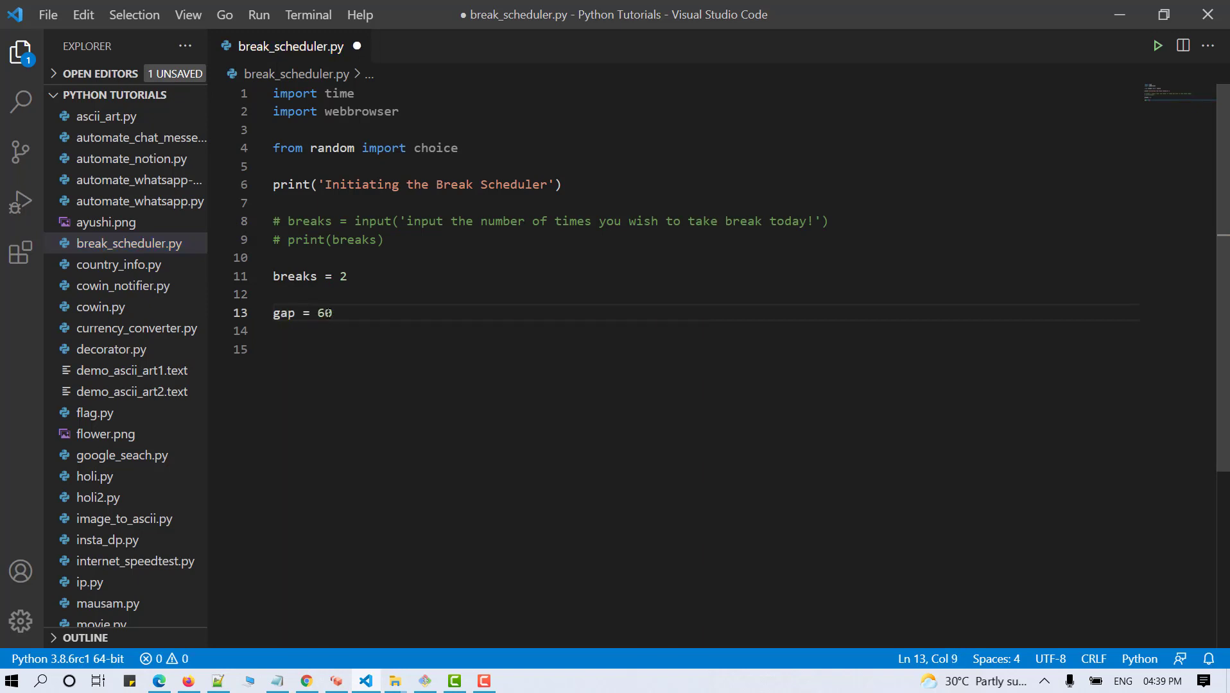
pyautogui.write('*6')
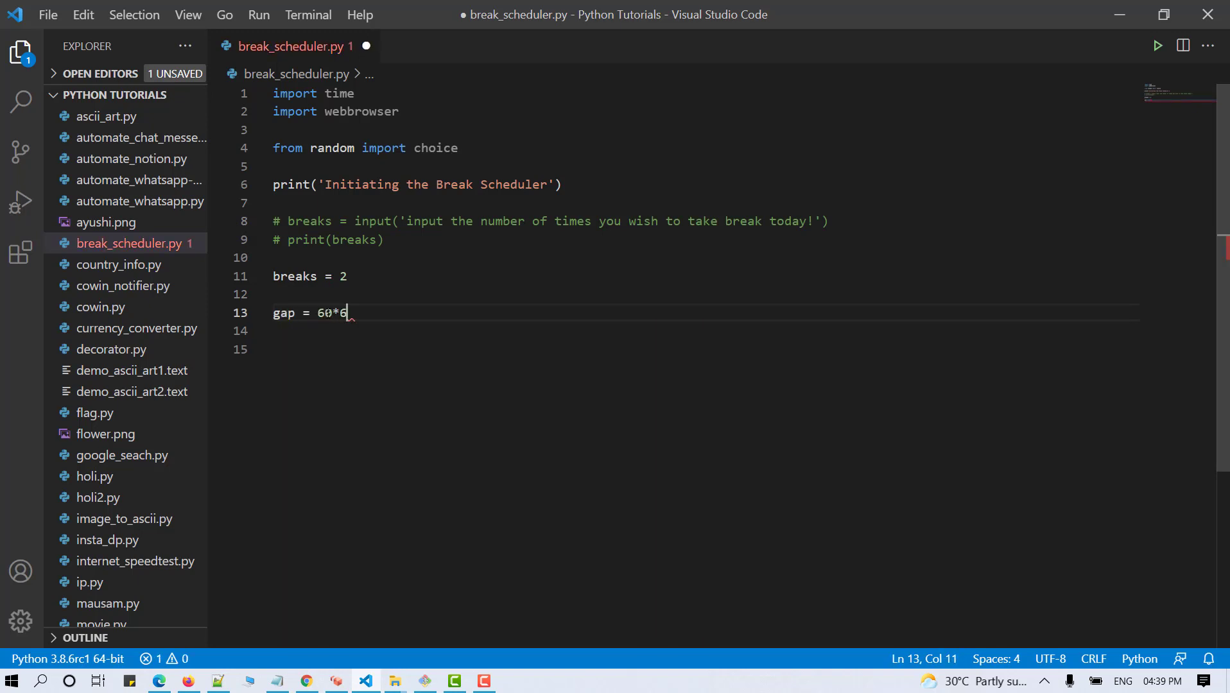
pyautogui.write('0')
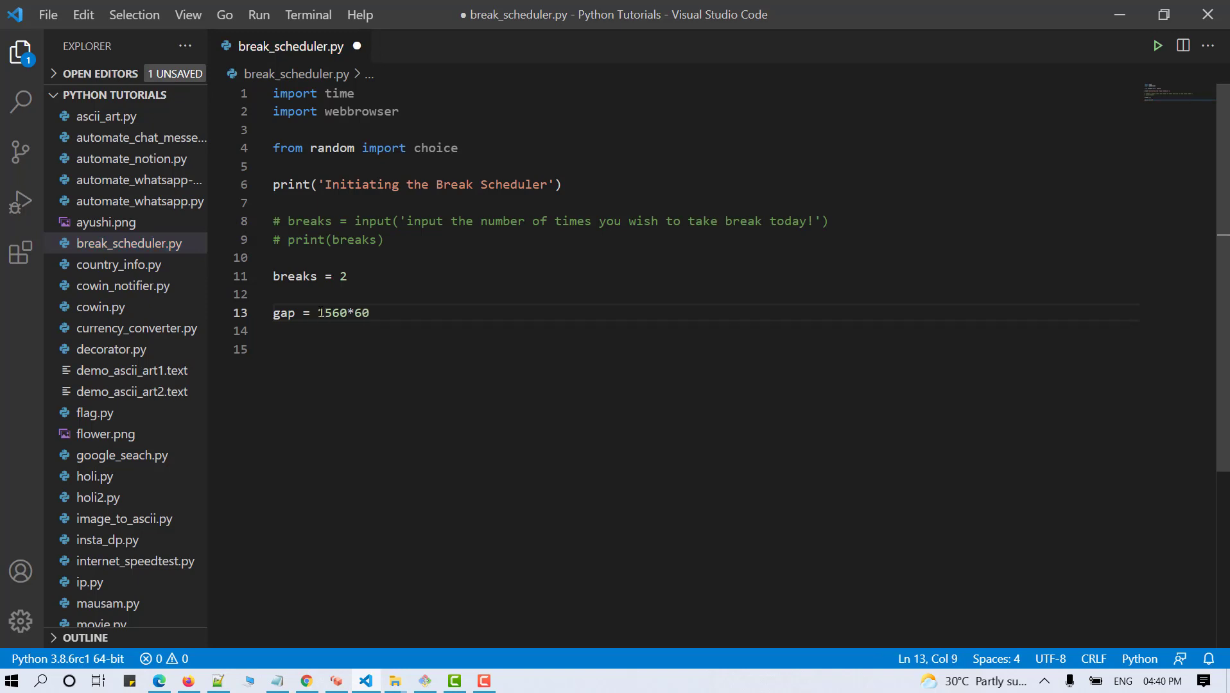
pyautogui.write('coun')
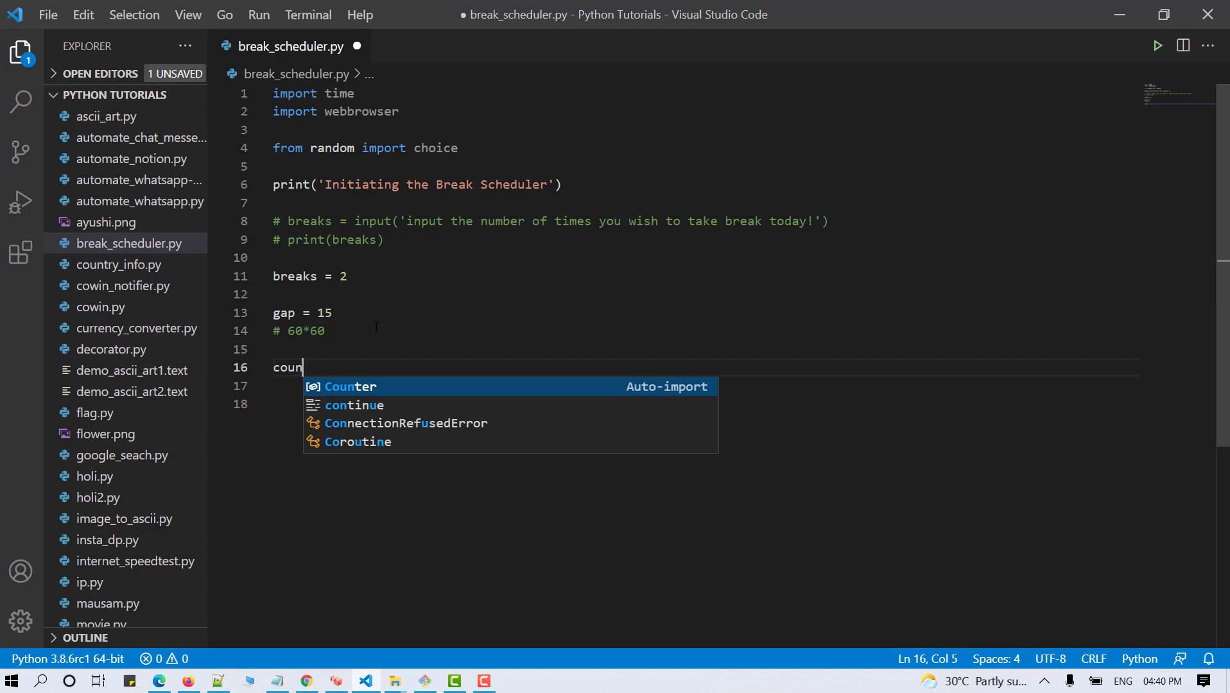
pyautogui.click(349, 386)
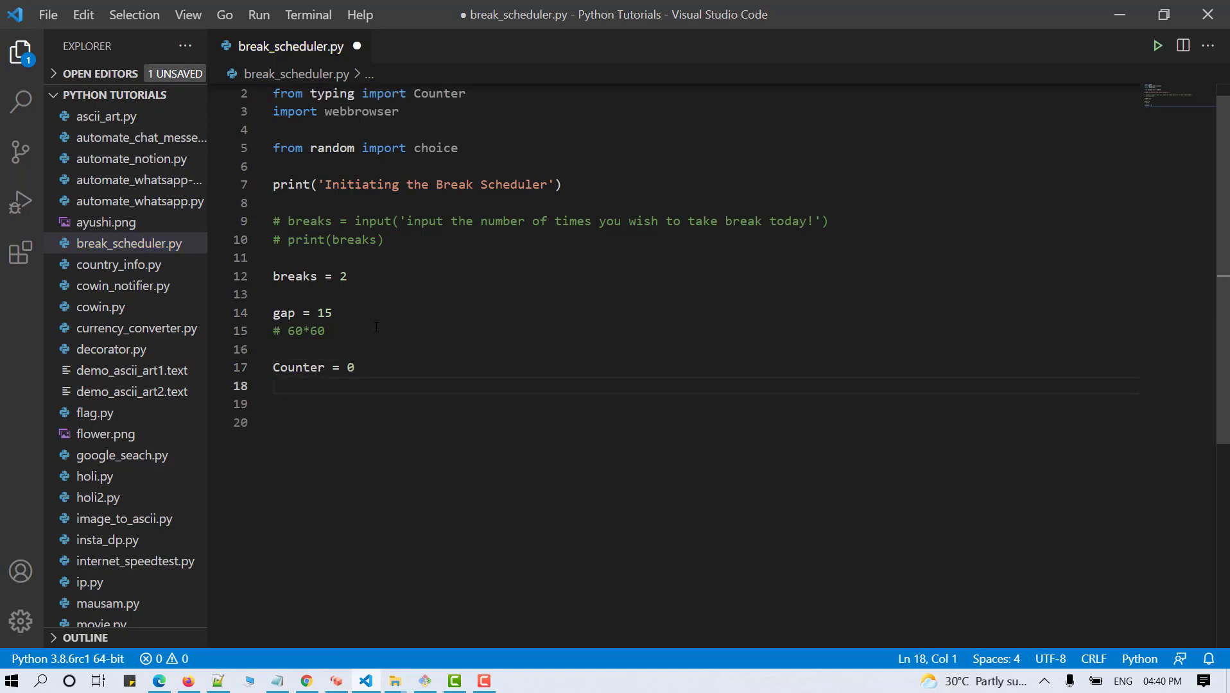
pyautogui.write("url = ''")
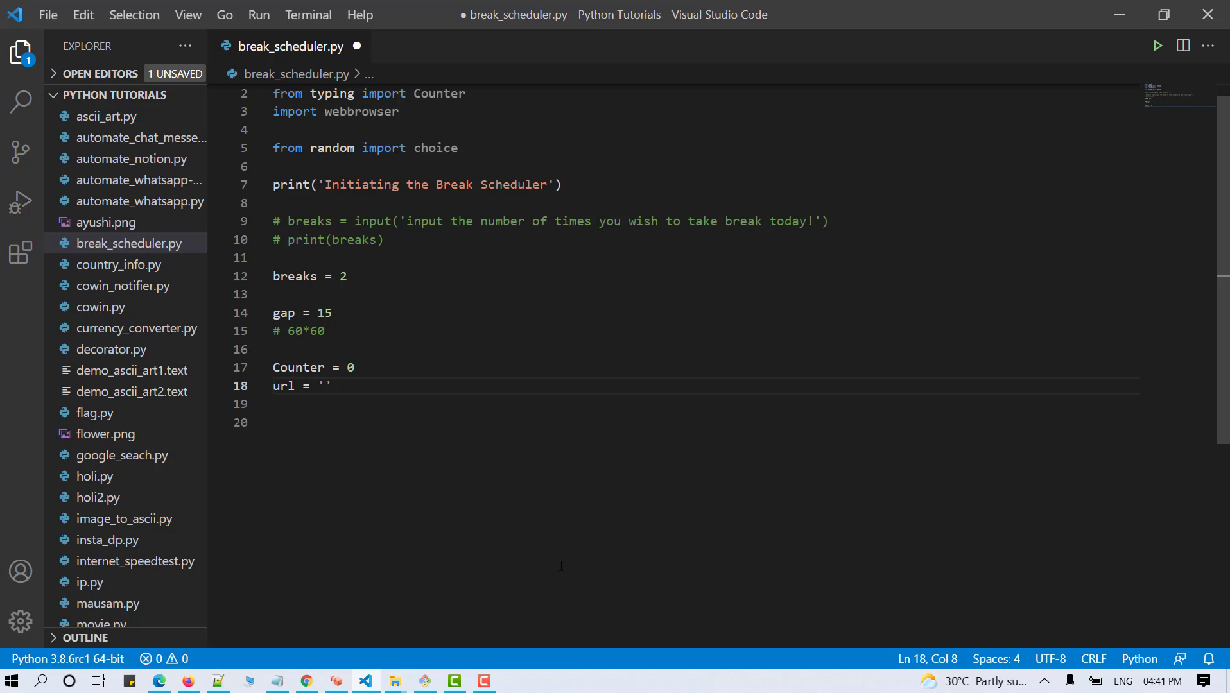
pyautogui.write('https://ayushirawat.com/')
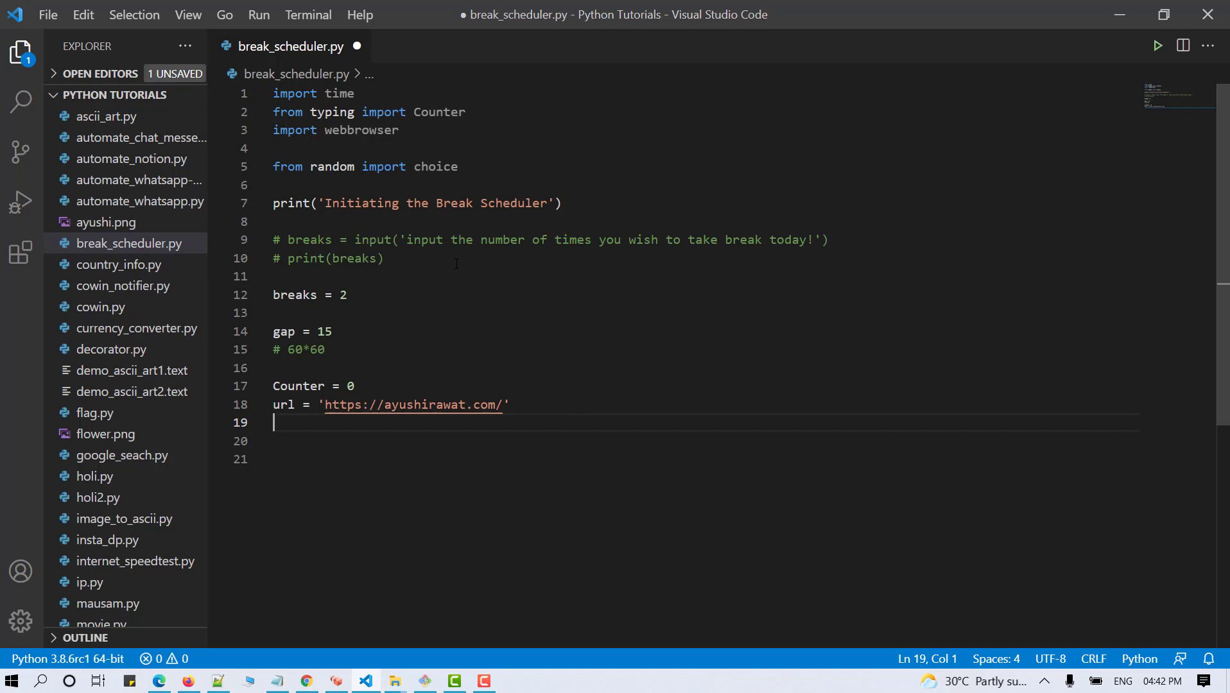
# - Define messages = ["Time for a break!", "Let's take a break!"] and save the file
pyautogui.press('enter')
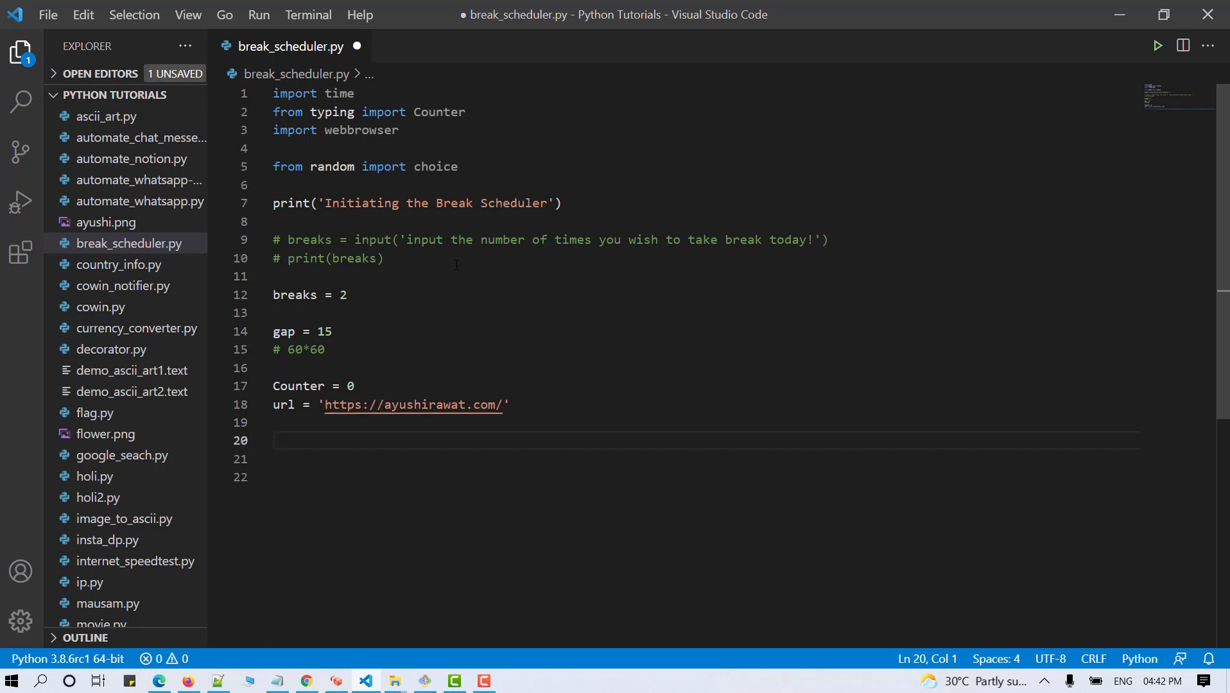
pyautogui.write('messa')
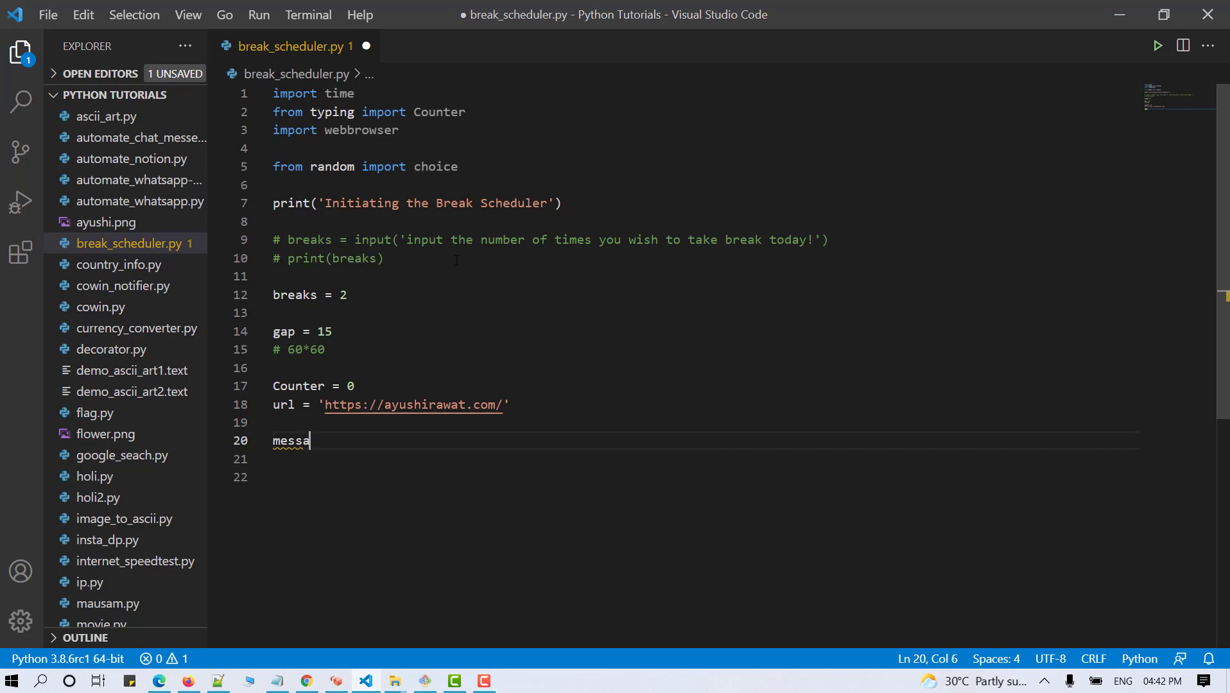
pyautogui.write('ges = ["Time "]')
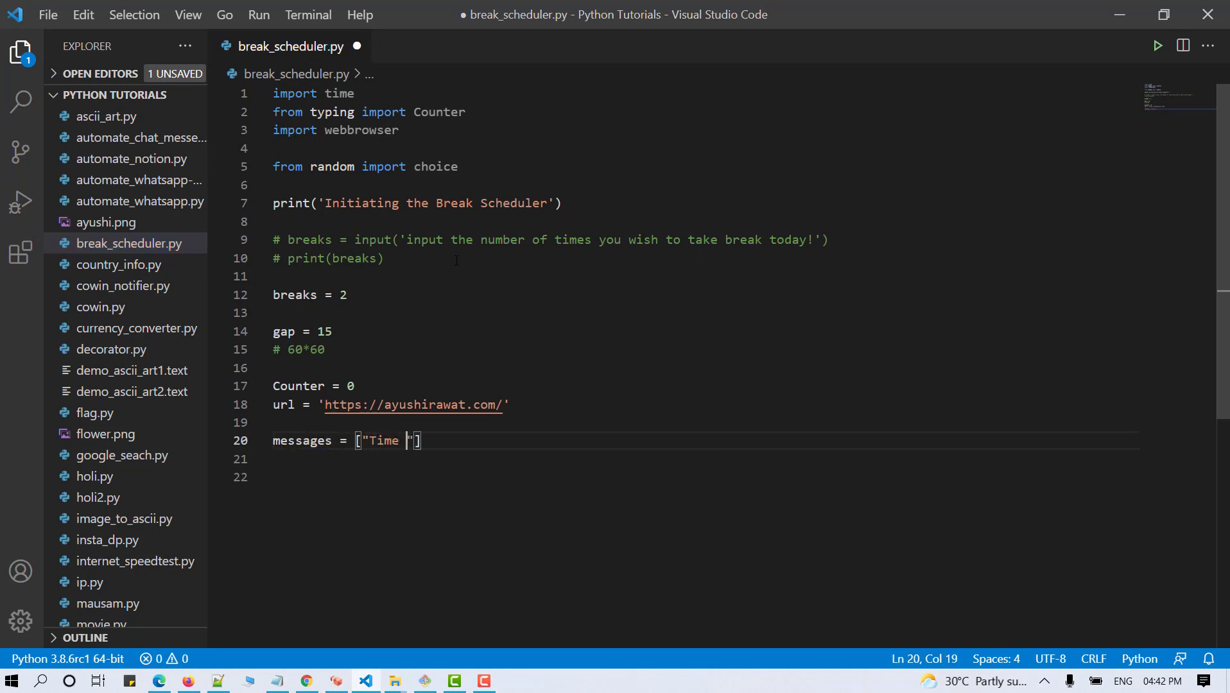
pyautogui.write('for a break!')
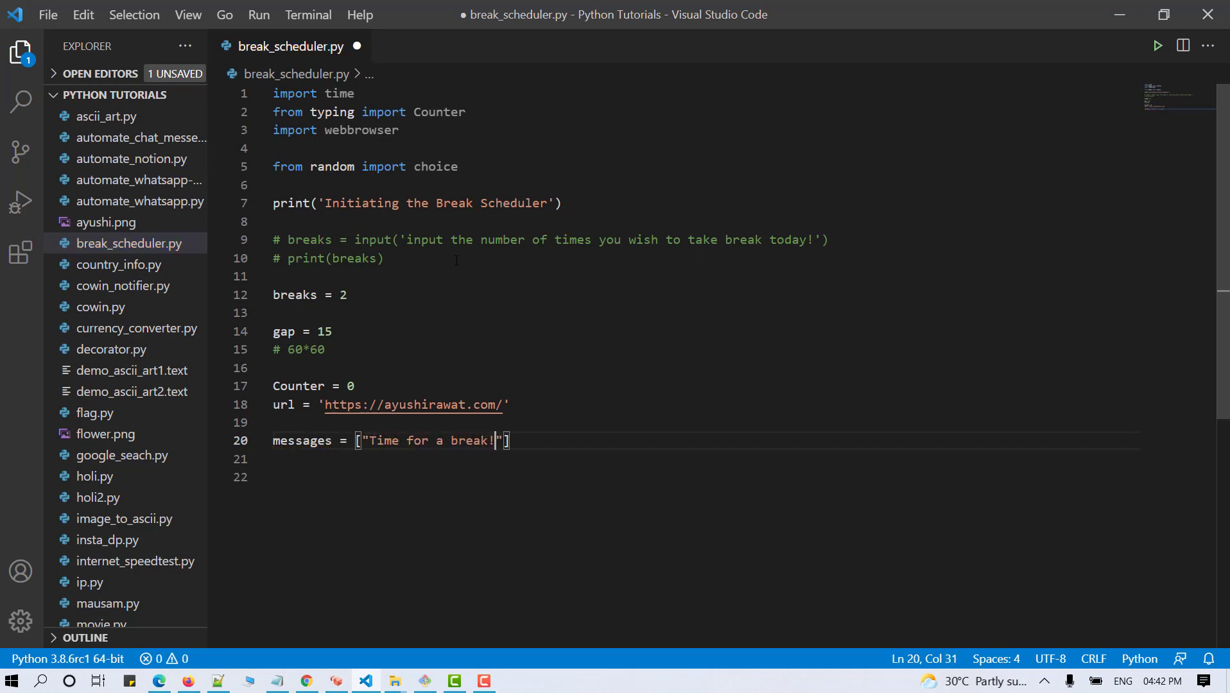
pyautogui.write(', " "')
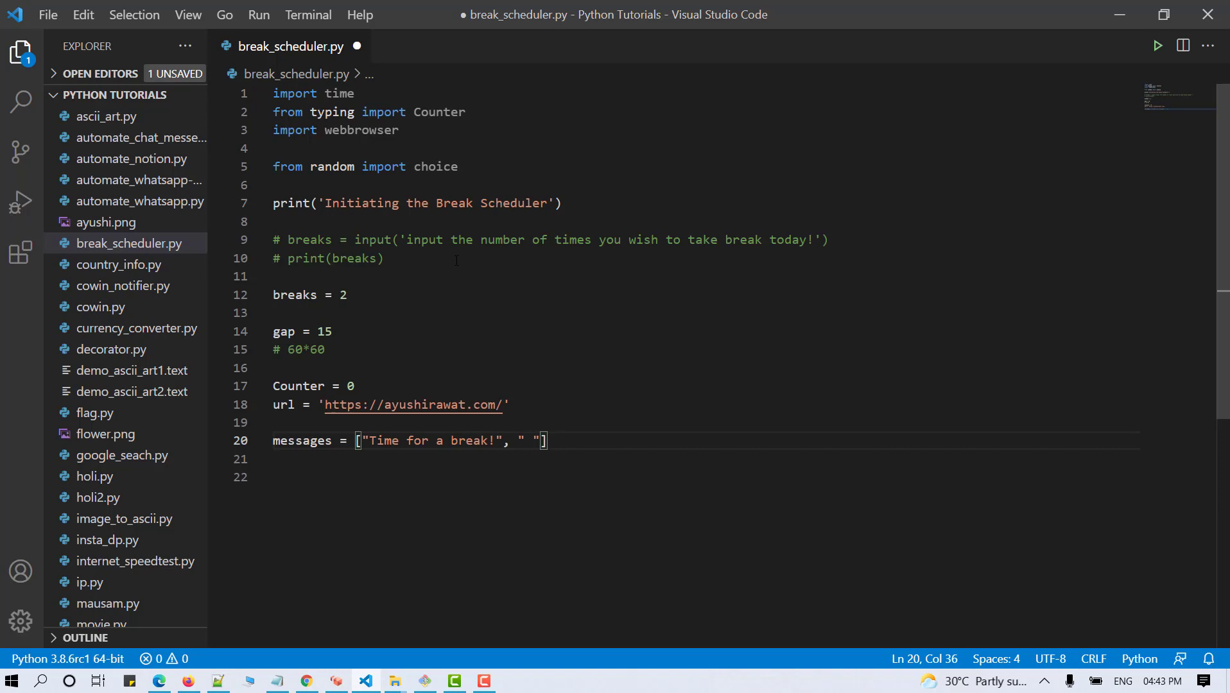
pyautogui.write("Let's take a break")
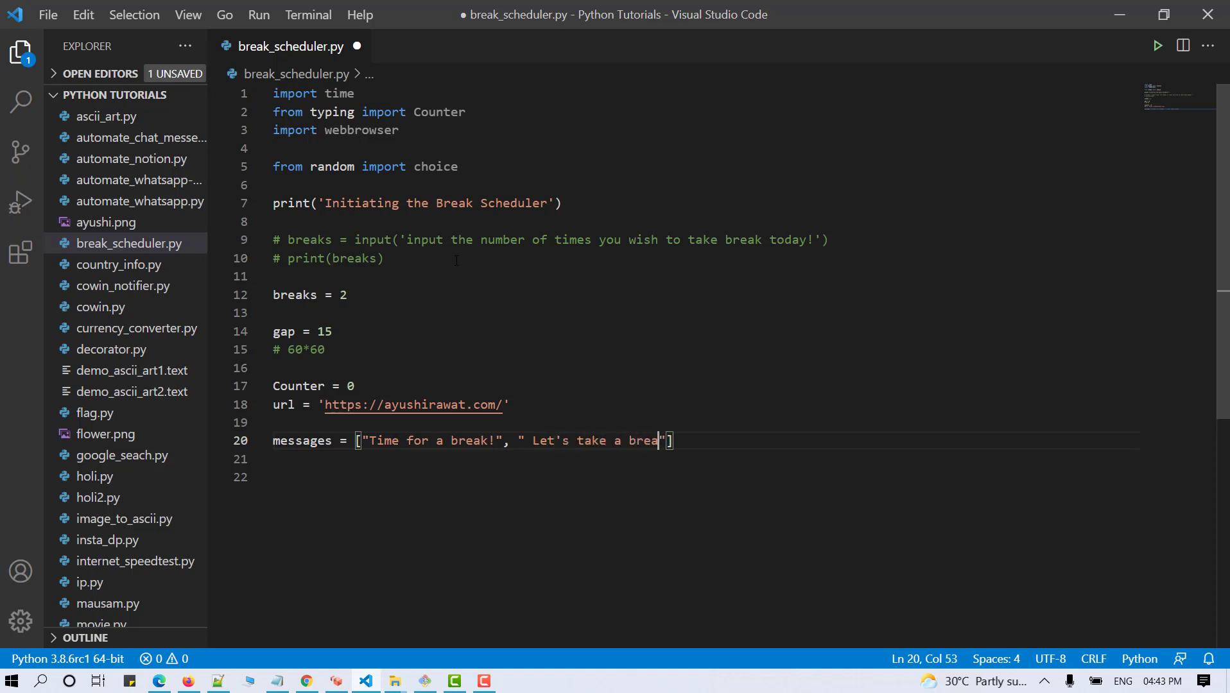
pyautogui.press('Enter')
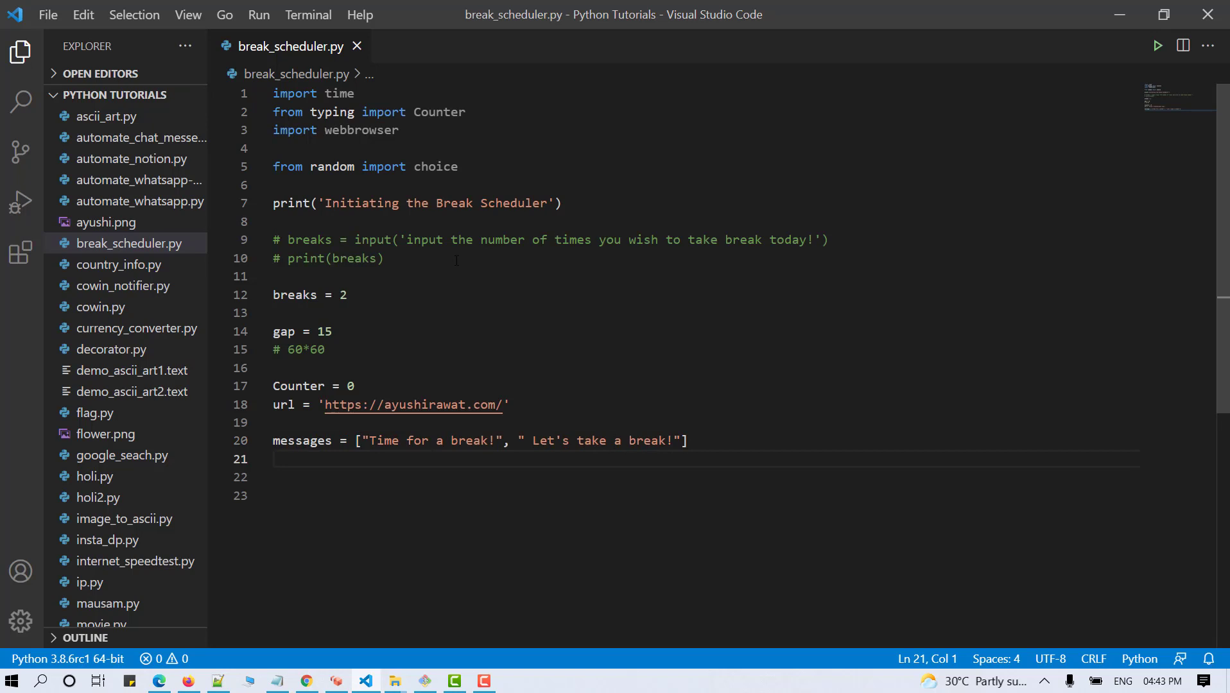
# - Start a while loop on the counter that calls time.sleep(gap)
pyautogui.write('while ():')
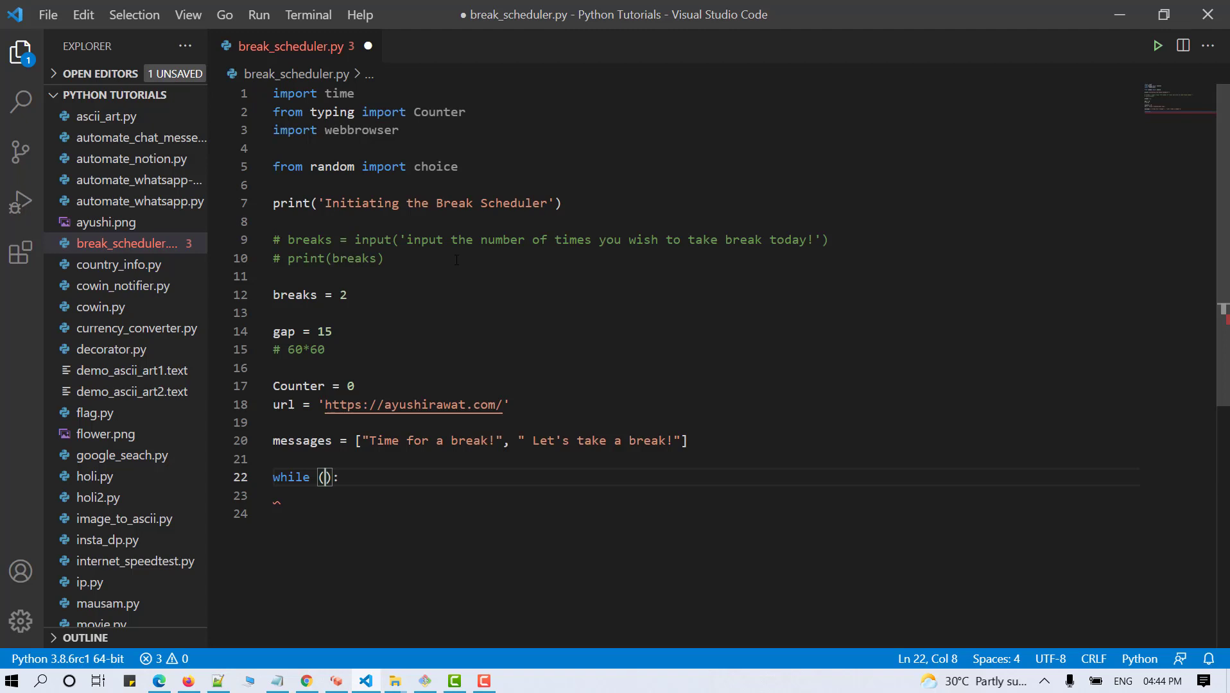
pyautogui.write('counyrt')
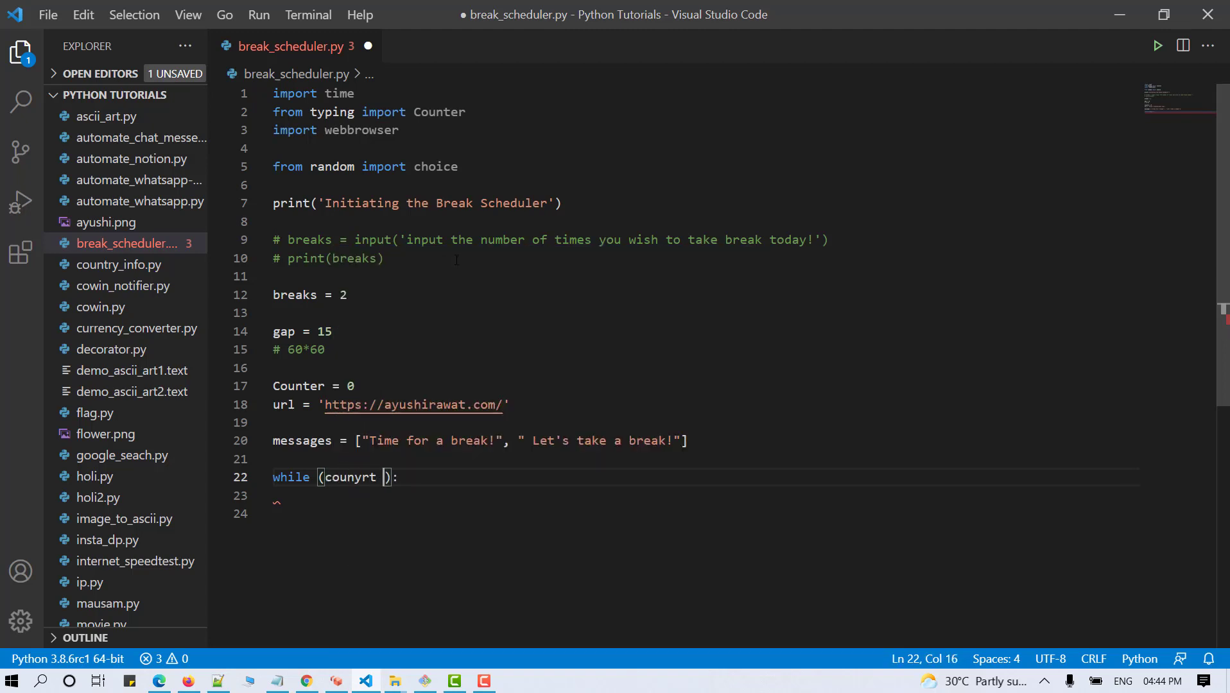
pyautogui.write('counte')
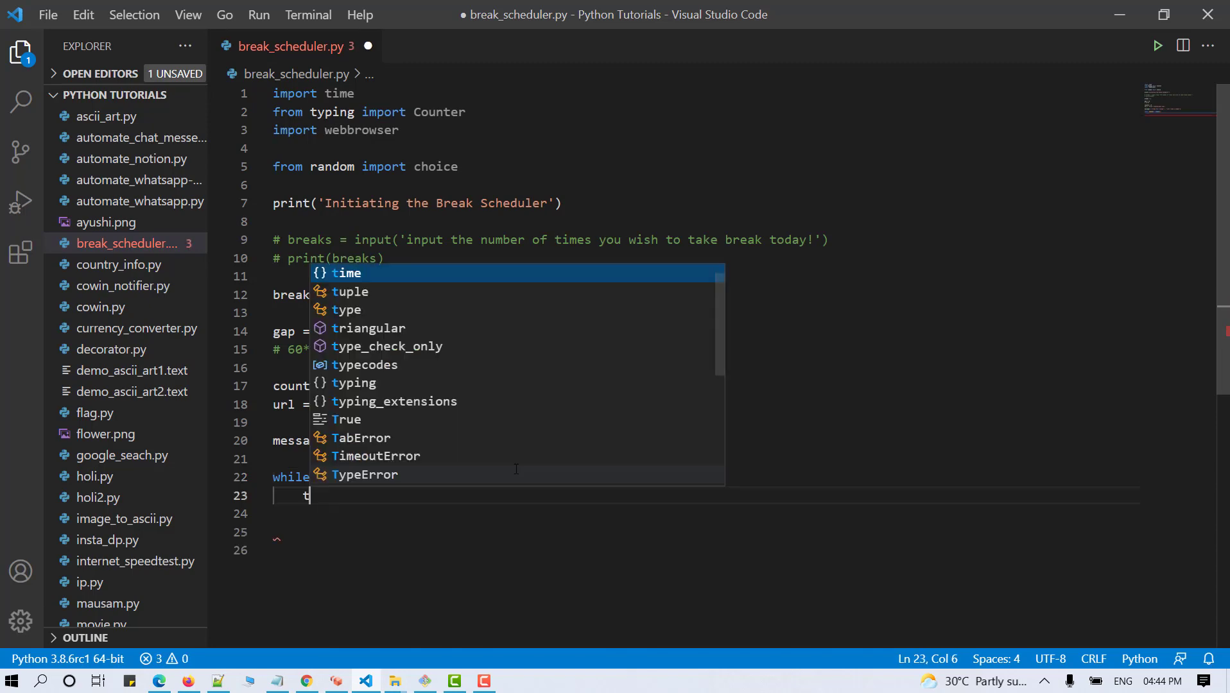
pyautogui.write('ime.s')
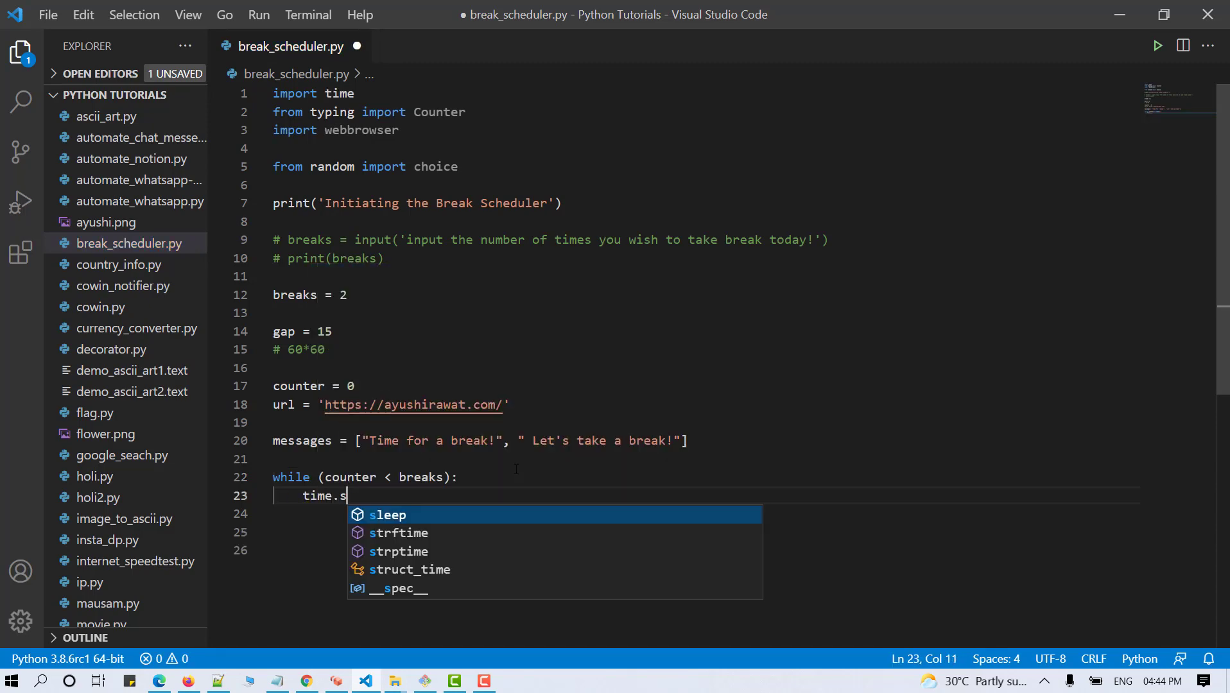
pyautogui.write('leep(gap')
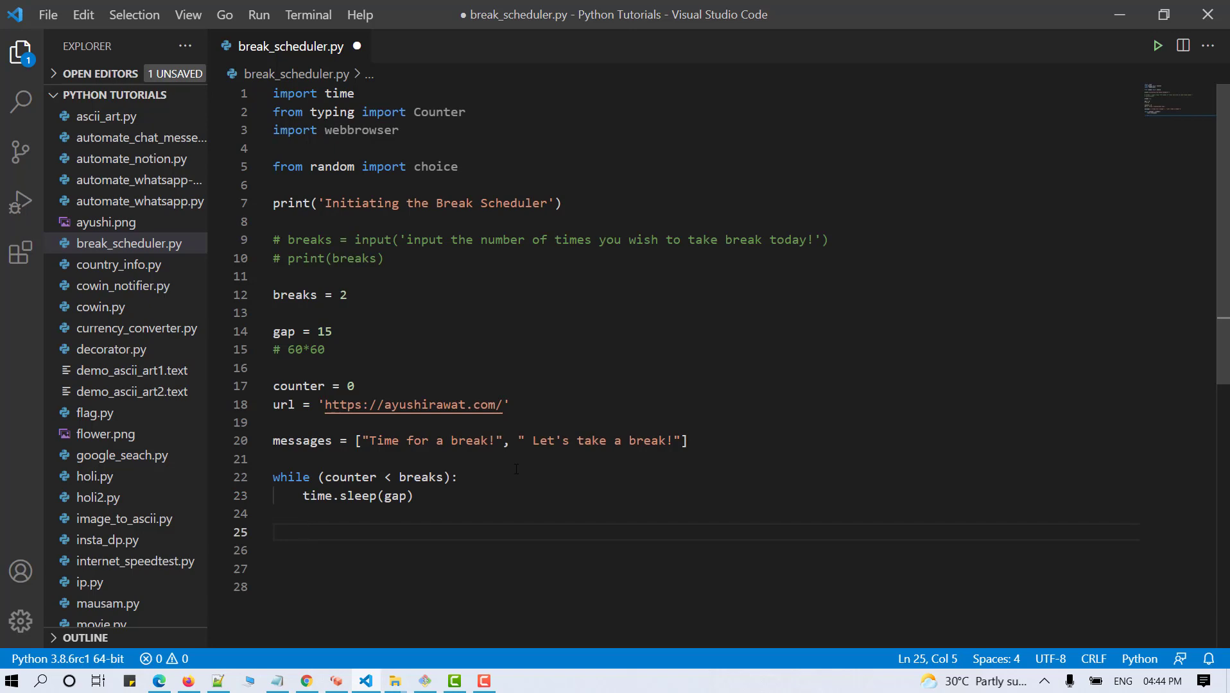
# - Inside the loop, print choice(messages) and open the url with webbrowser
pyautogui.write('print')
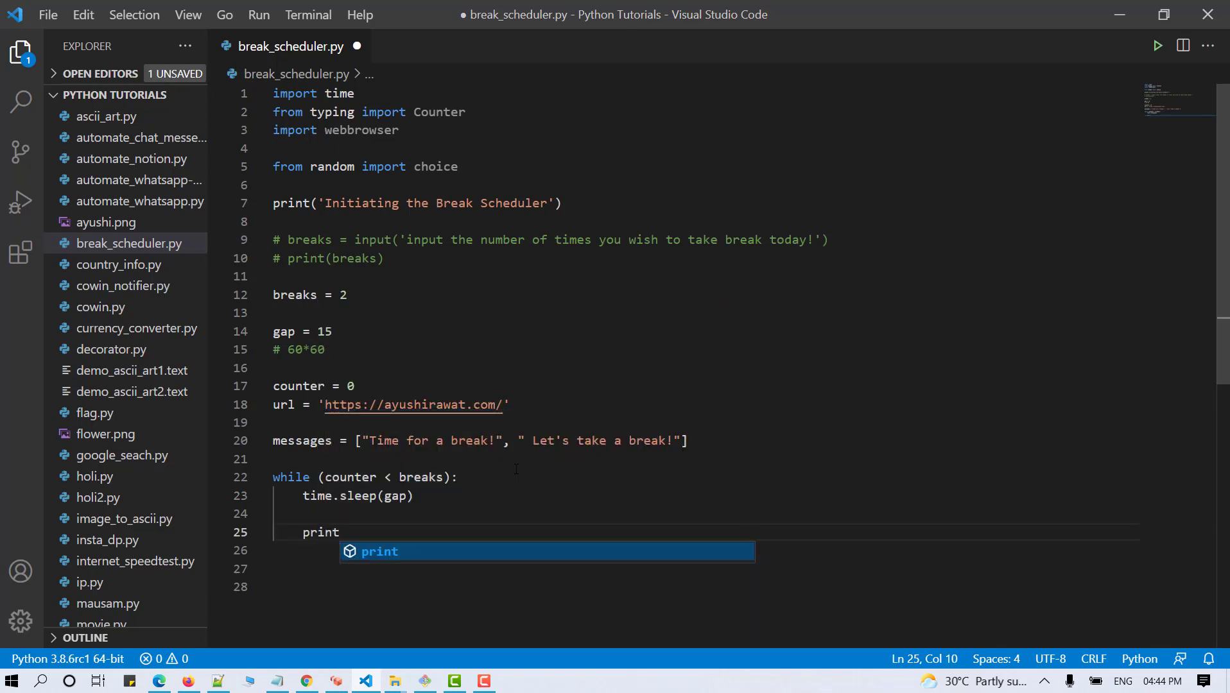
pyautogui.write('(')
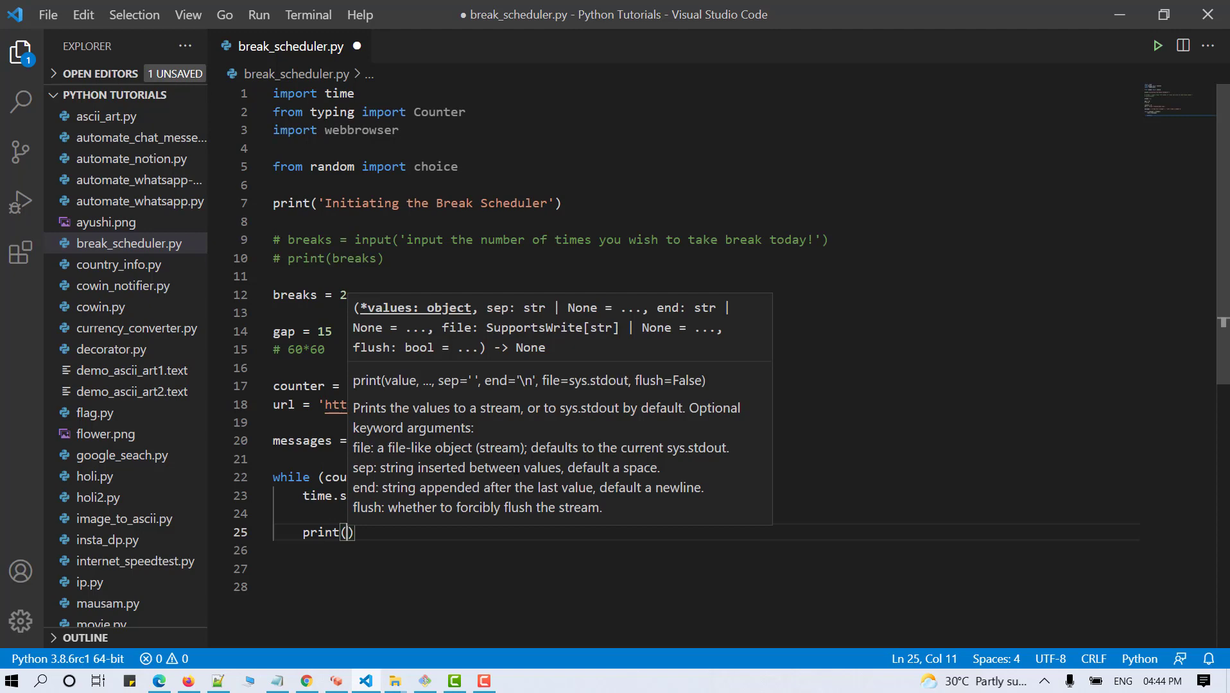
pyautogui.write('choice(messages')
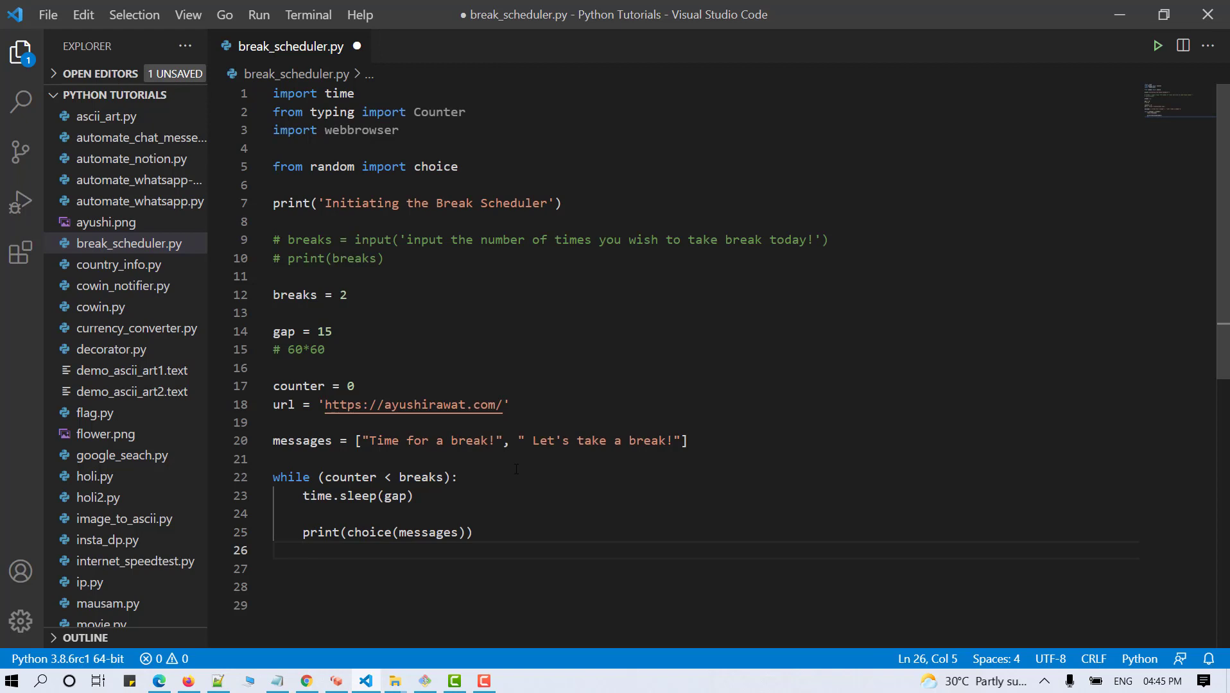
pyautogui.write('webbrowser')
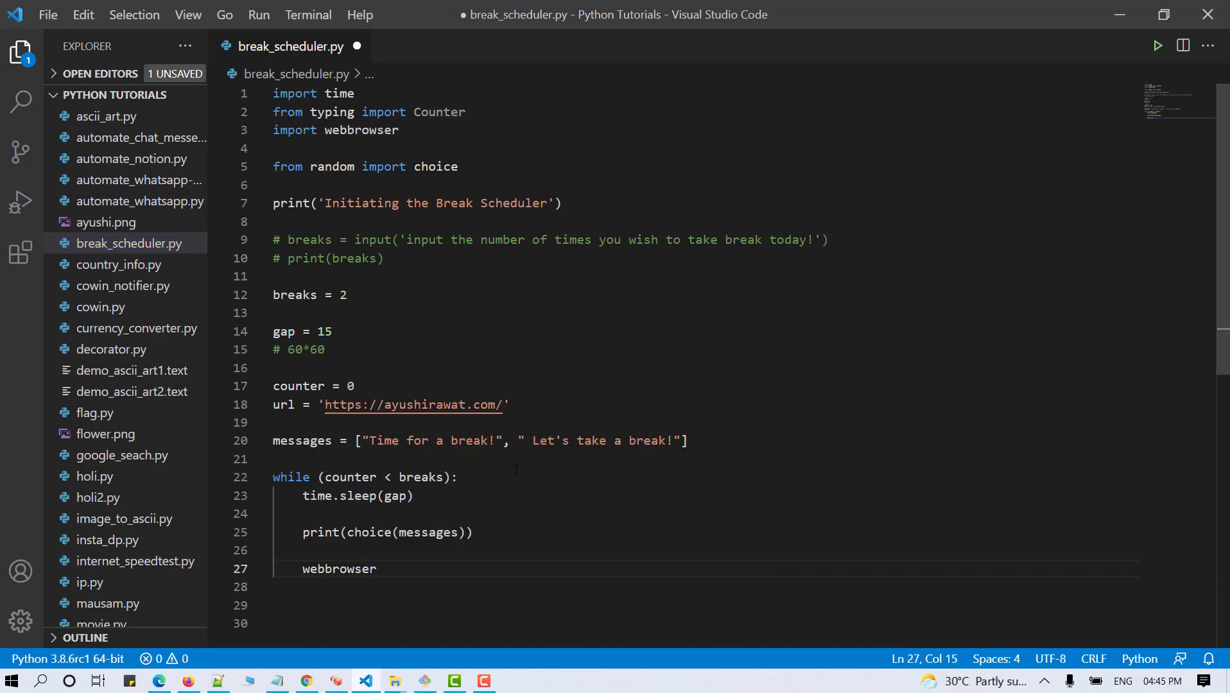
pyautogui.write(',open(url')
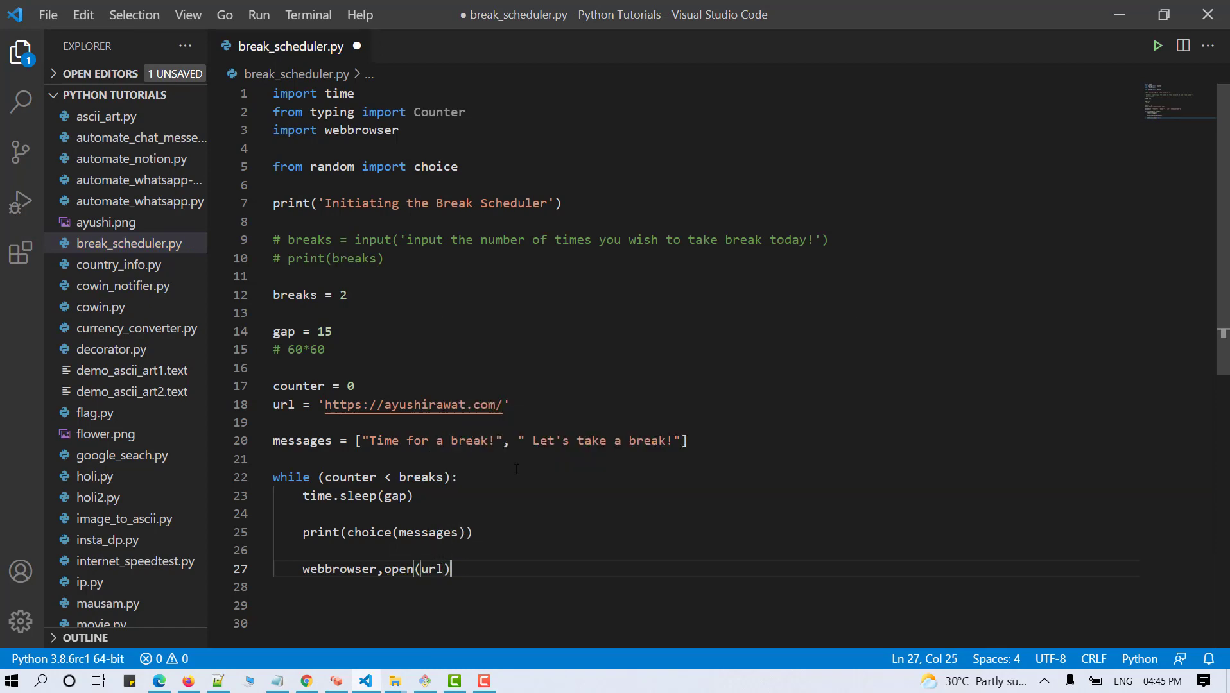
# - Increment counter by 1 and print a 'Terminating' message after the loop
pyautogui.write('counter')
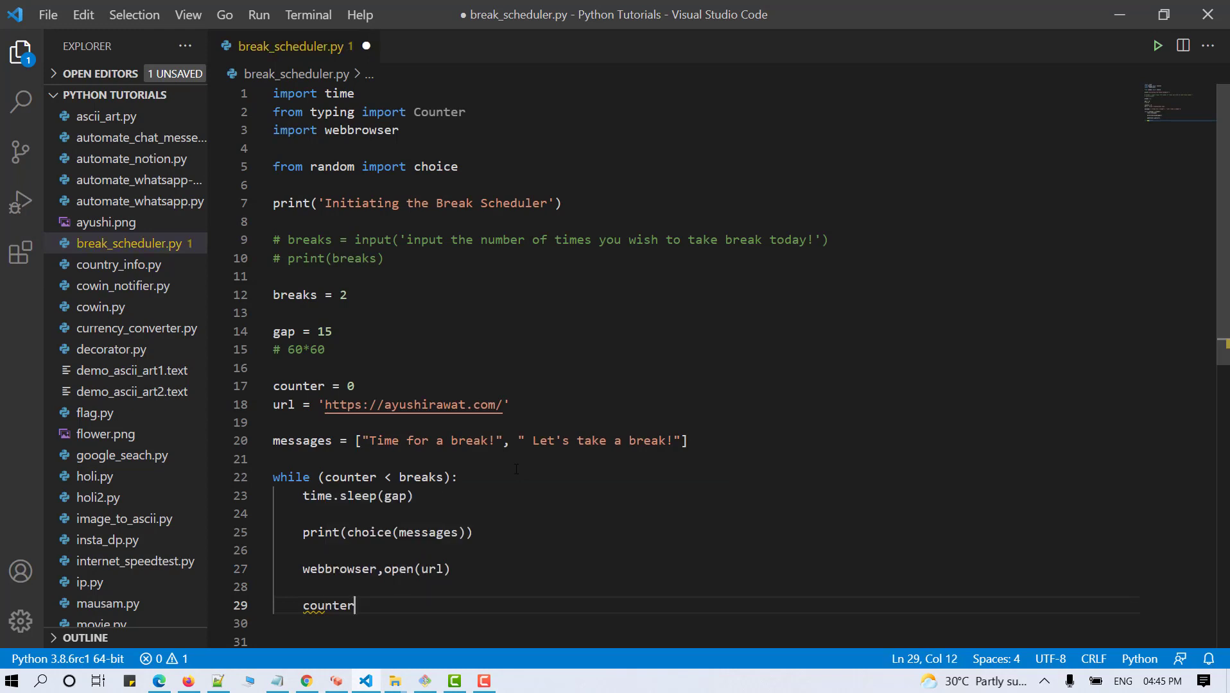
pyautogui.write('+= 1')
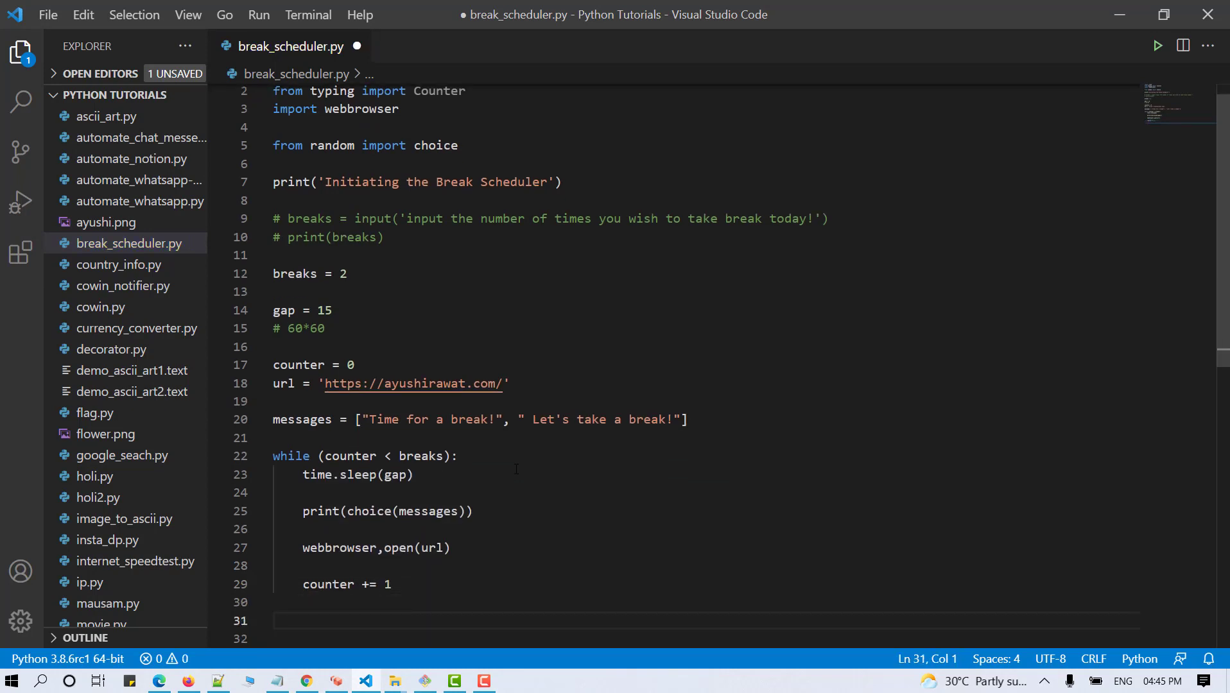
pyautogui.write('print()')
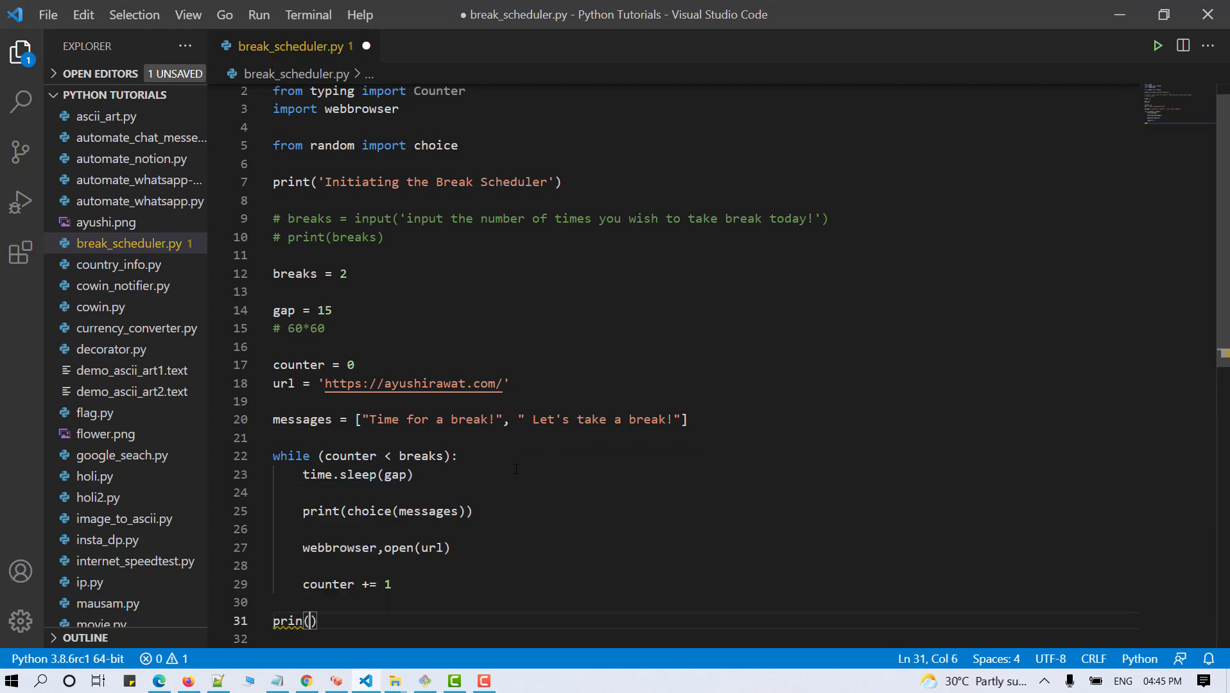
pyautogui.write("'T'")
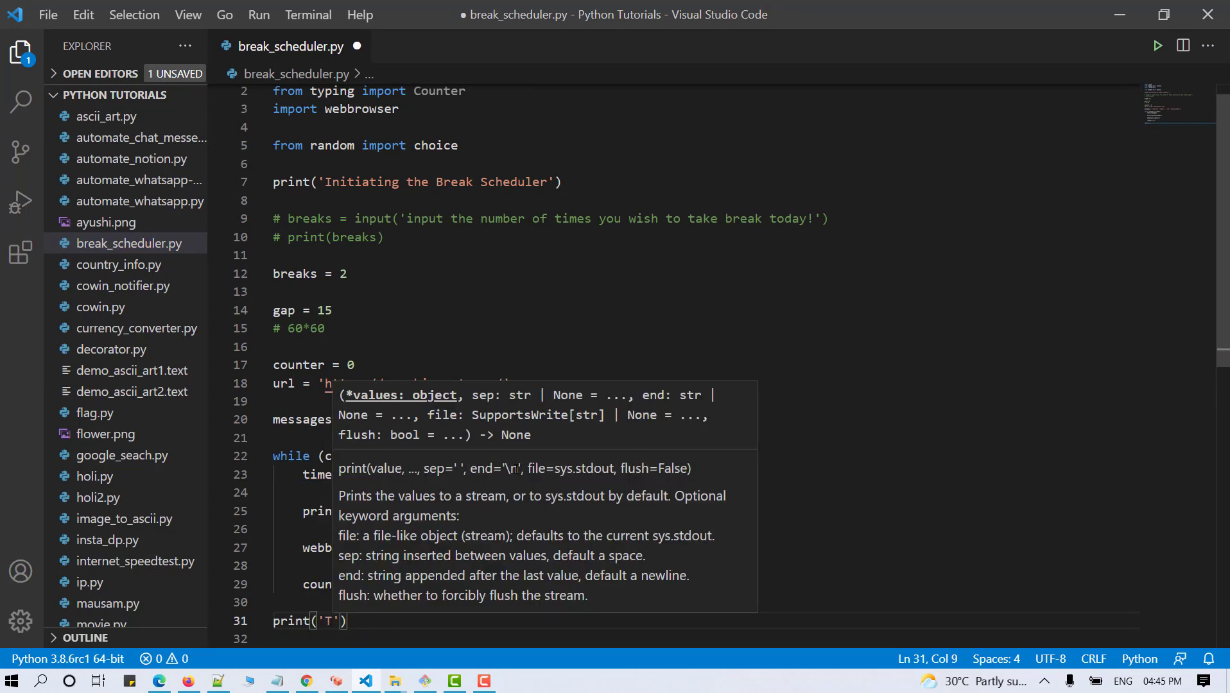
pyautogui.write('erminating teh break Scheduler!')
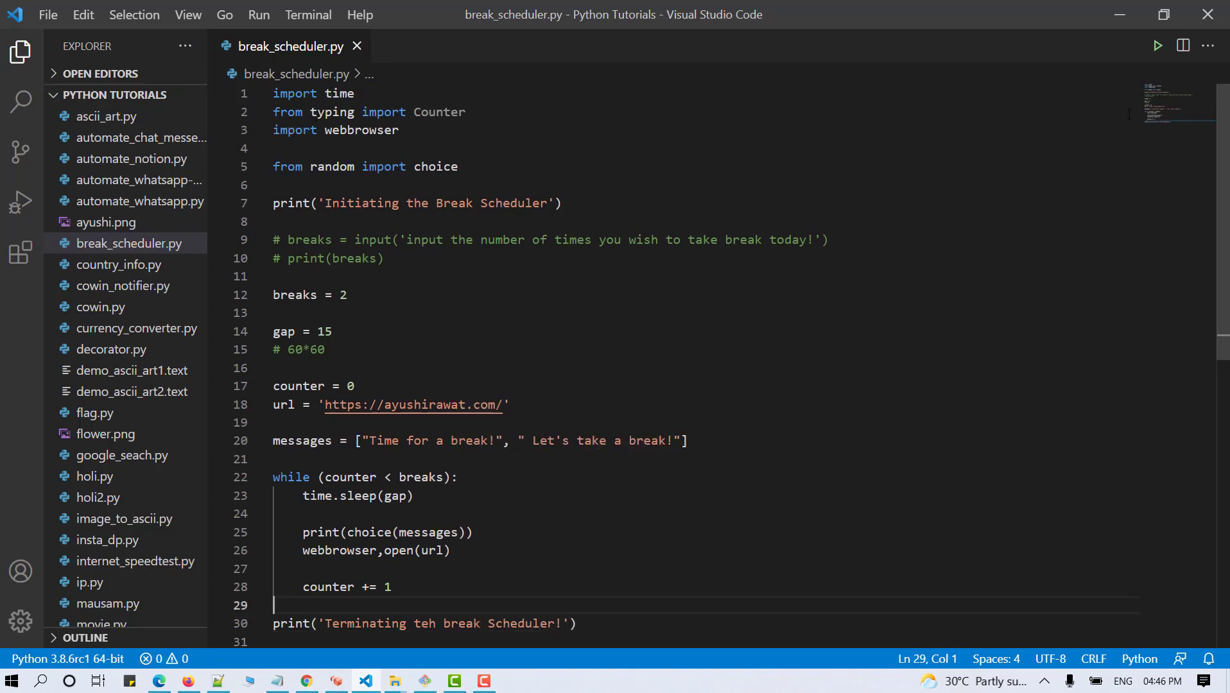
# - Run the script, change the comma in webbrowser,open to a dot, save and rerun
pyautogui.click(1156, 45)
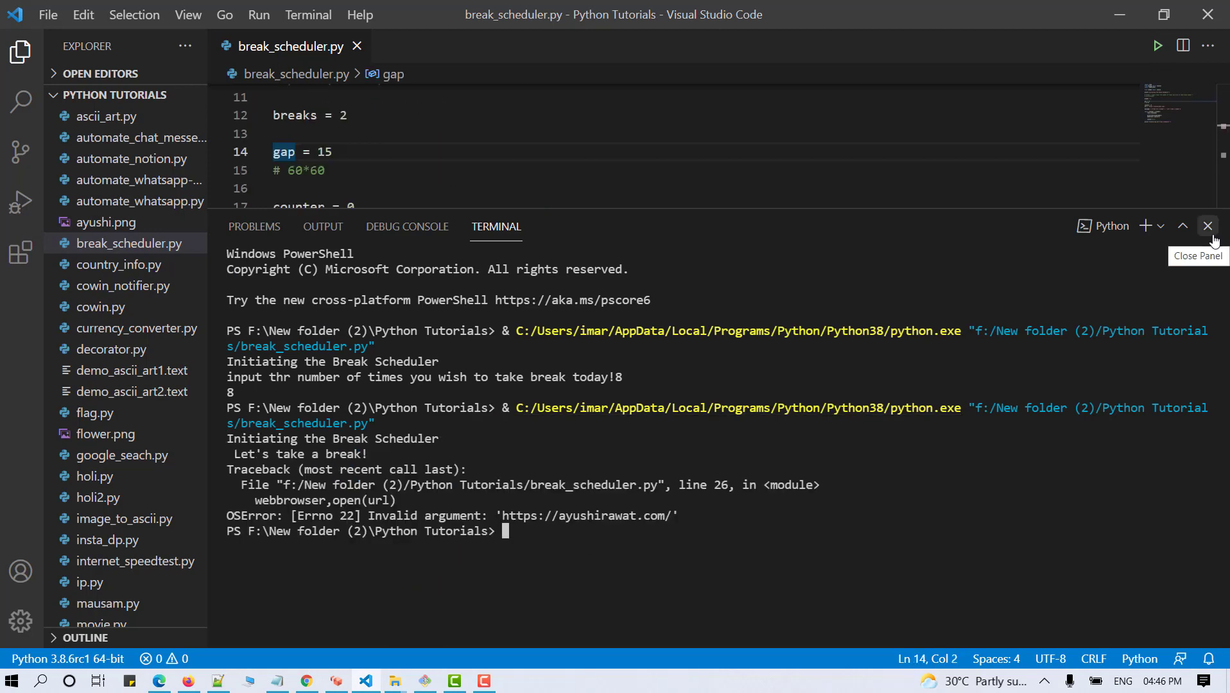
pyautogui.moveTo(1184, 227)
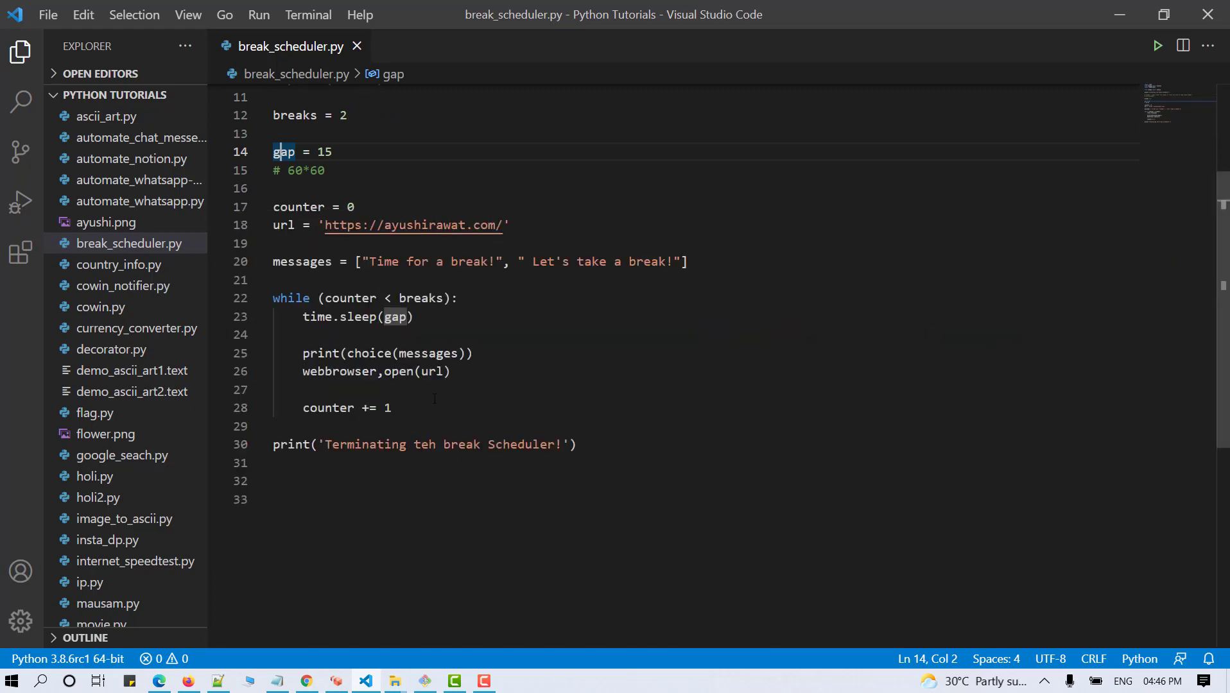
pyautogui.write('.')
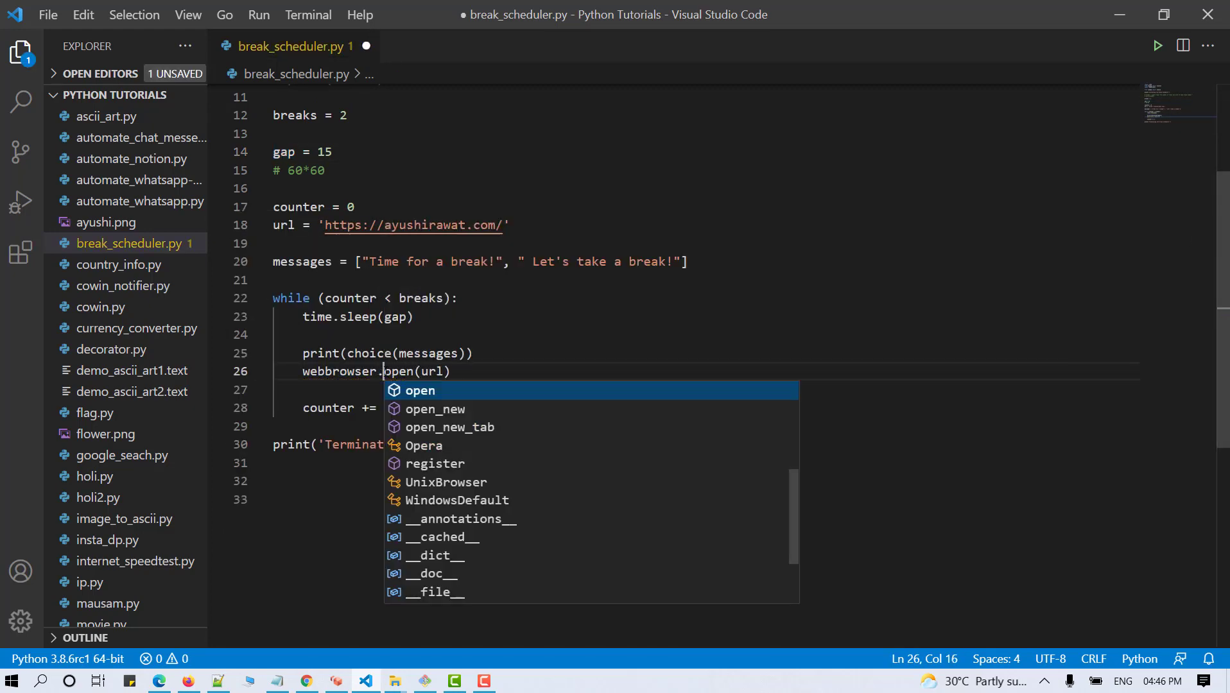
pyautogui.press('ctrl+s')
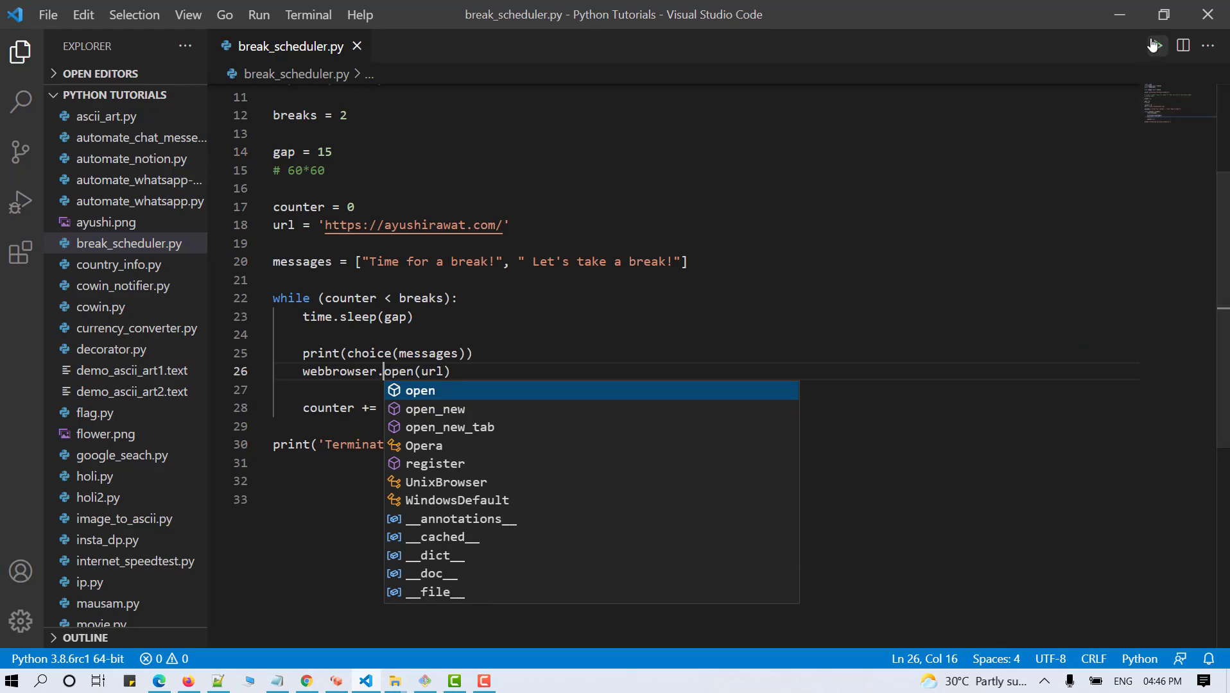
pyautogui.click(1155, 45)
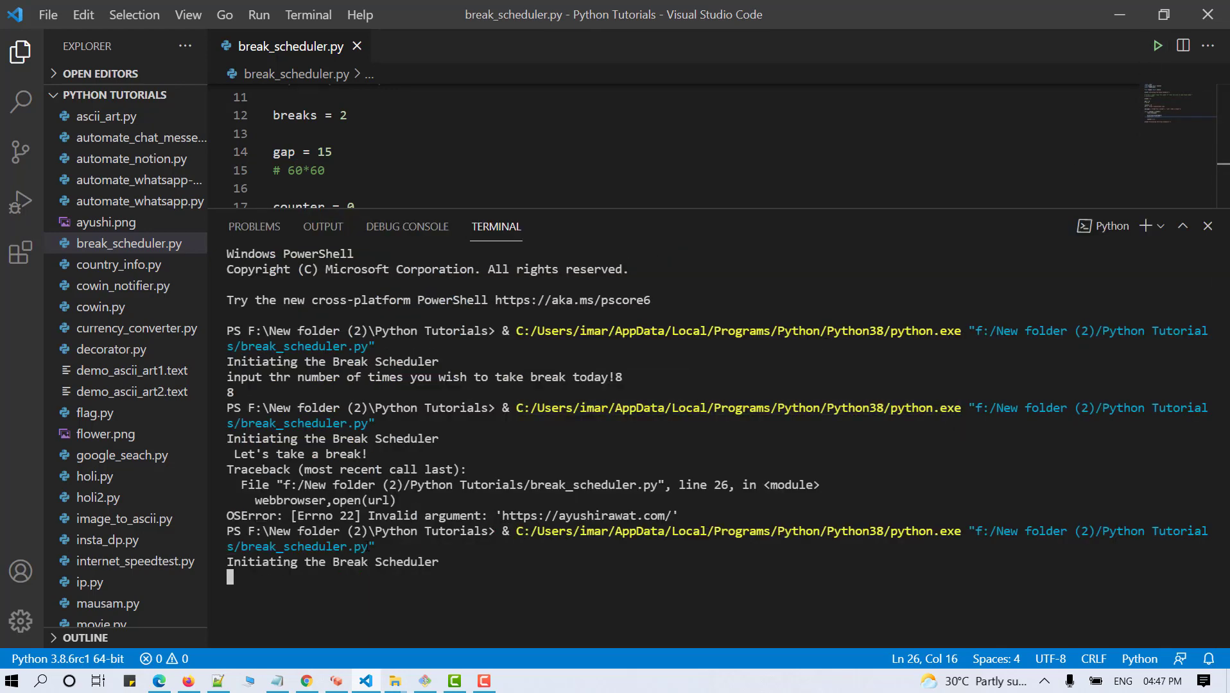
# - Wait for the scheduler's break to open ayushirawat.com in Google Chrome
pyautogui.doubleClick(324, 151)
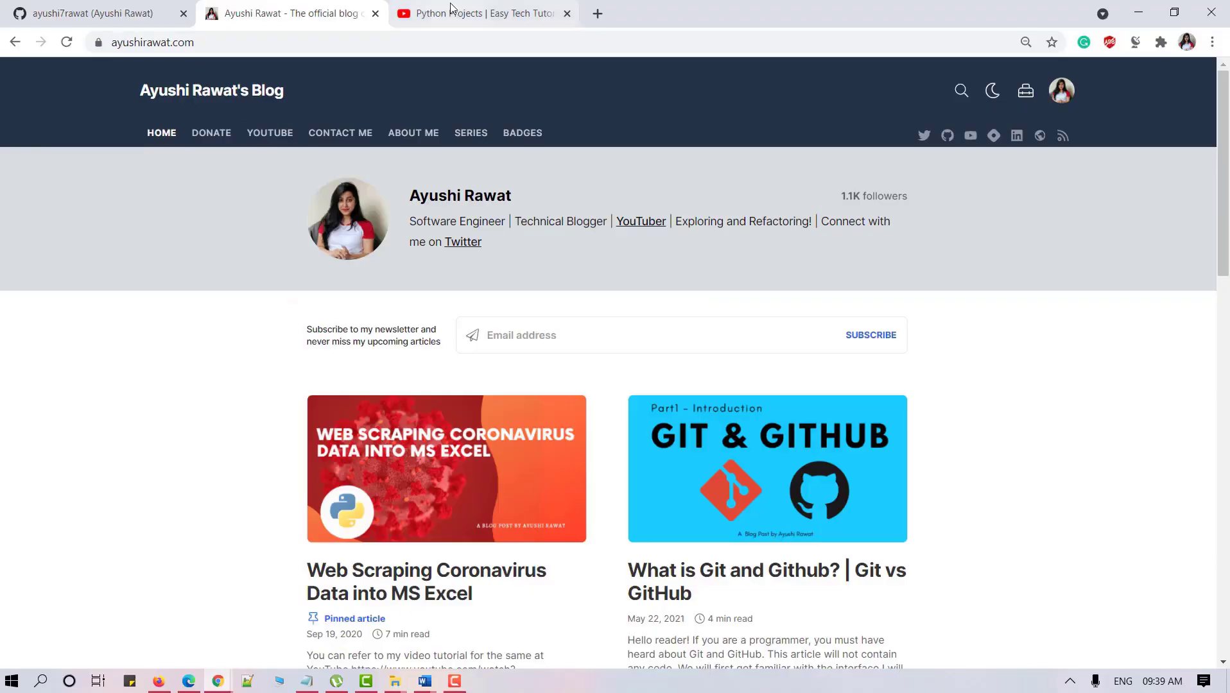
# - Switch to the YouTube Python Projects playlist tab in Chrome
pyautogui.click(479, 14)
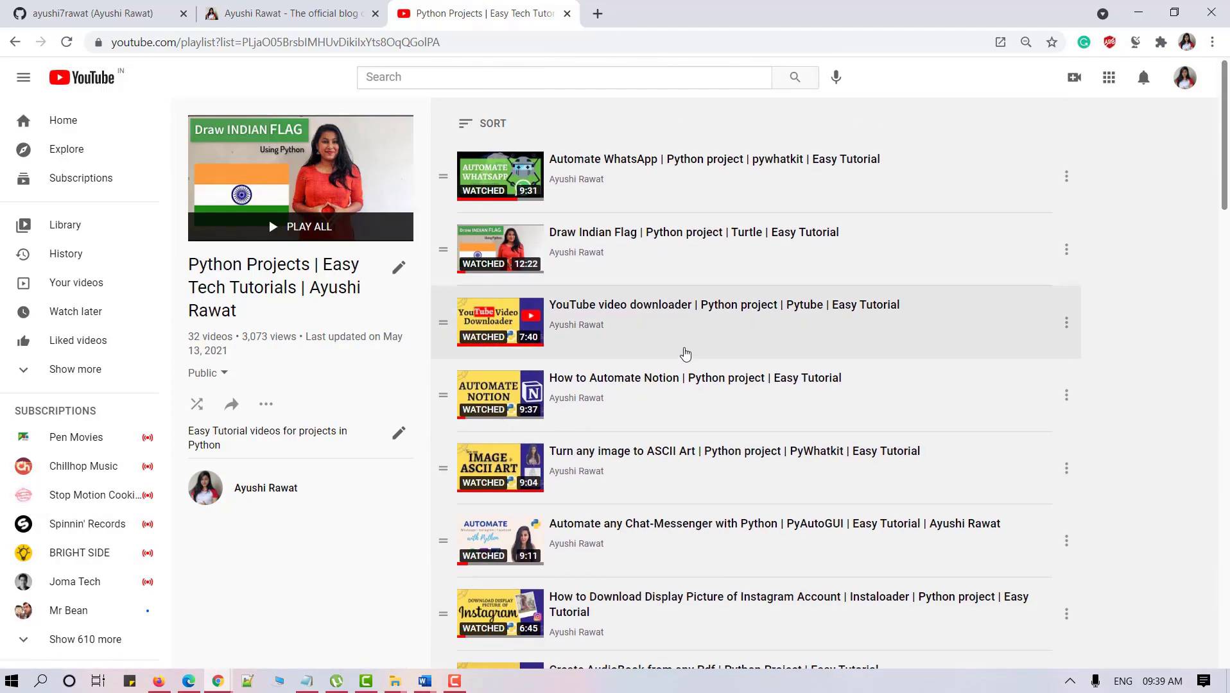
pyautogui.moveTo(213, 336)
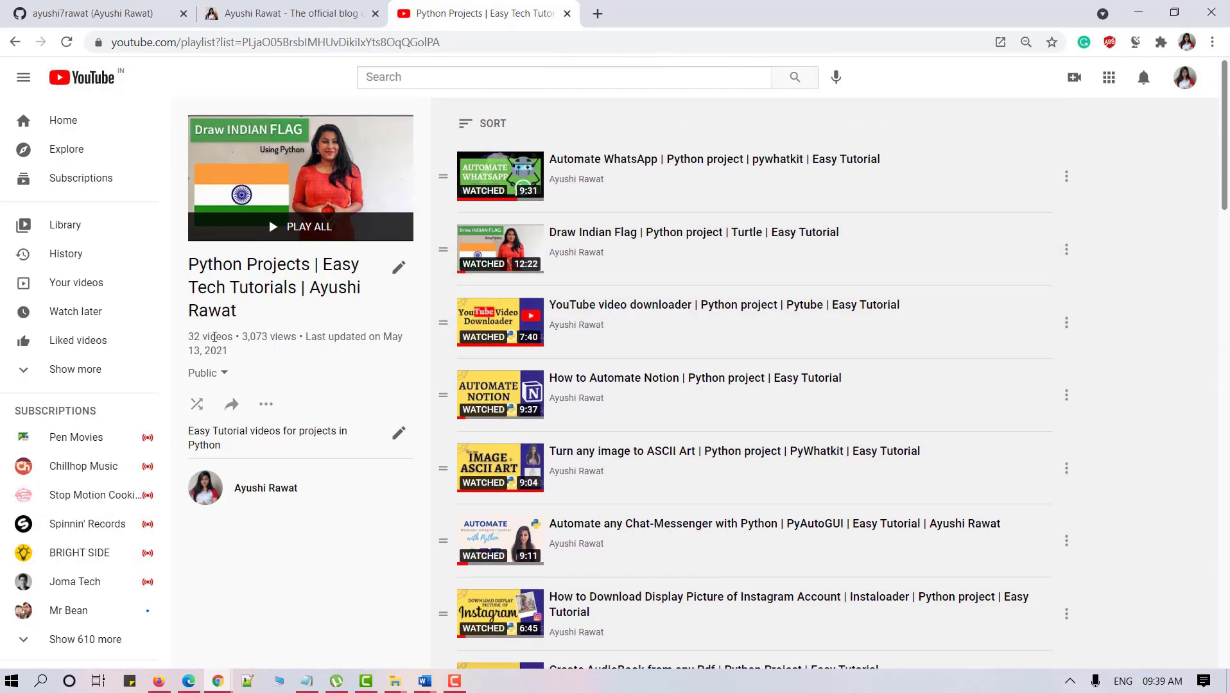